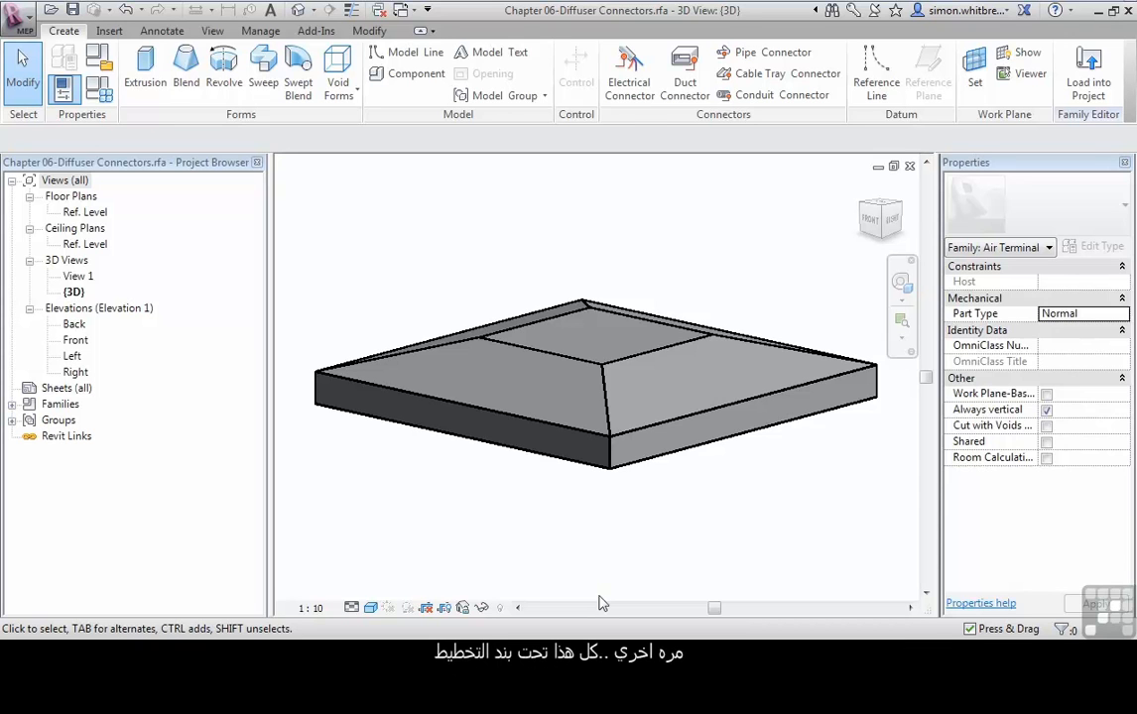
mouse_move(586, 595)
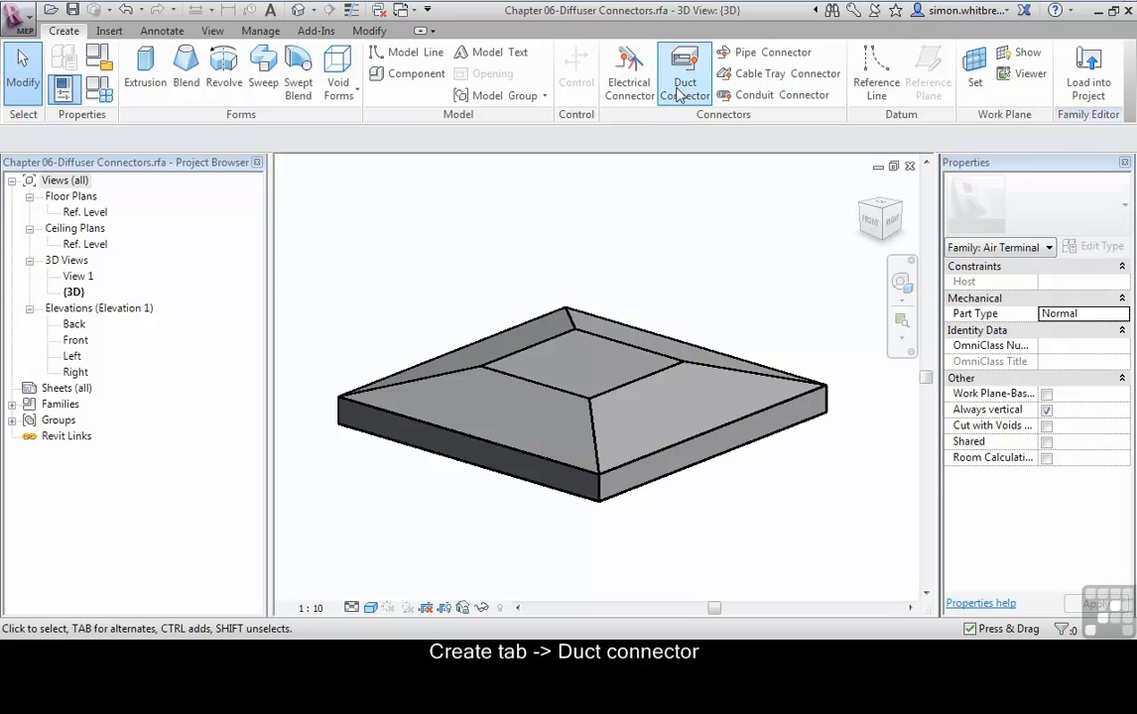
Start a face-based duct connector, cycle candidate faces, and review the Supply Air system type
click(685, 70)
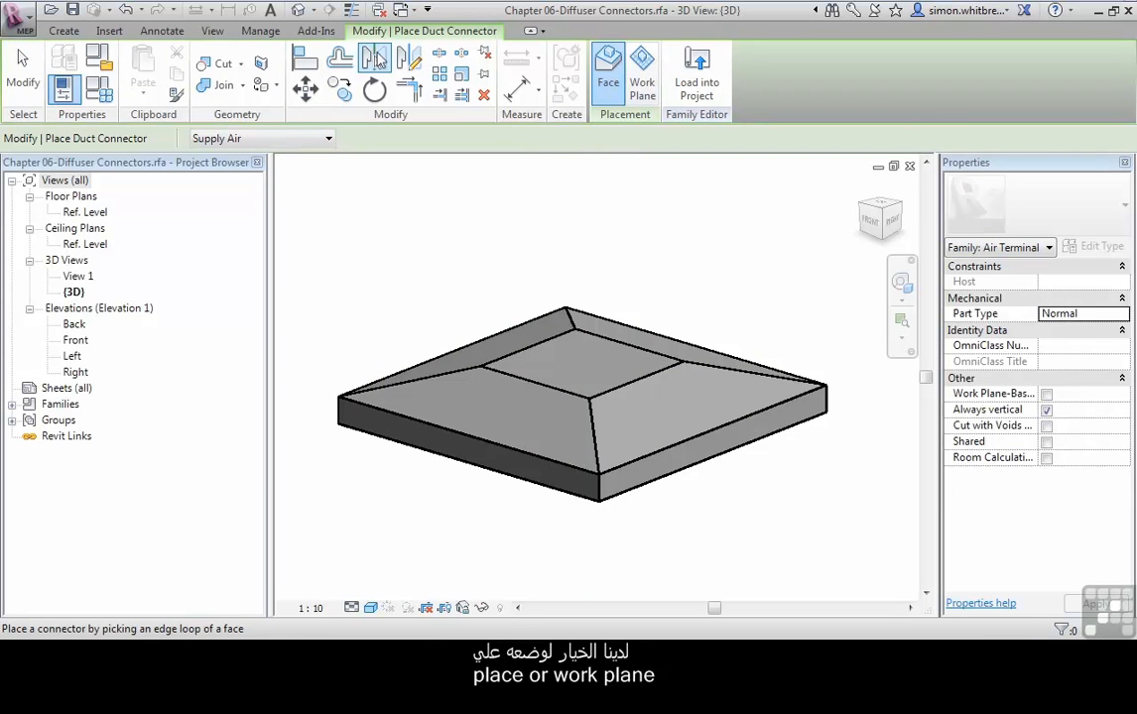
mouse_move(608, 74)
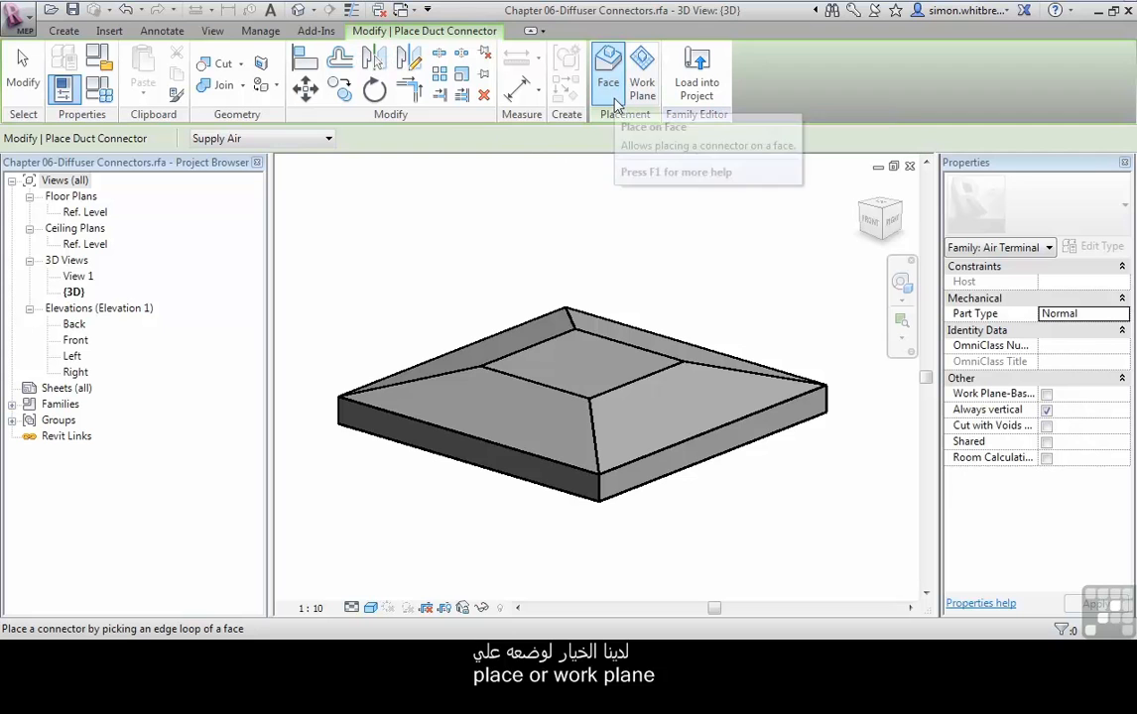
mouse_move(642, 74)
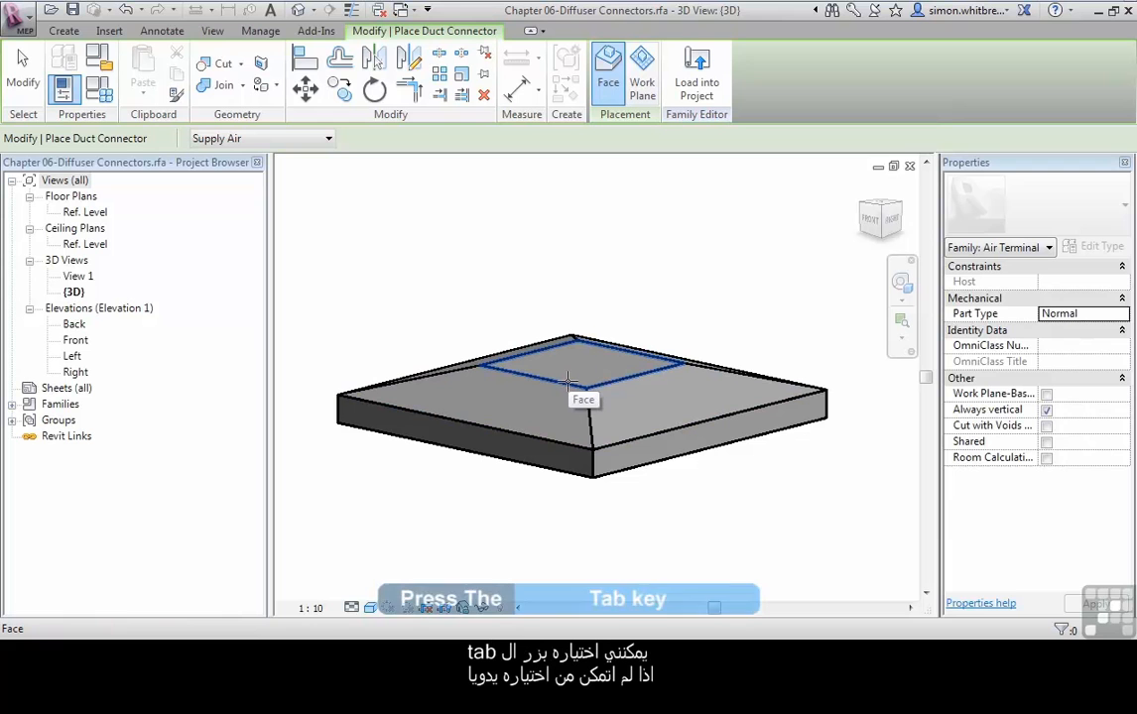
key(Tab)
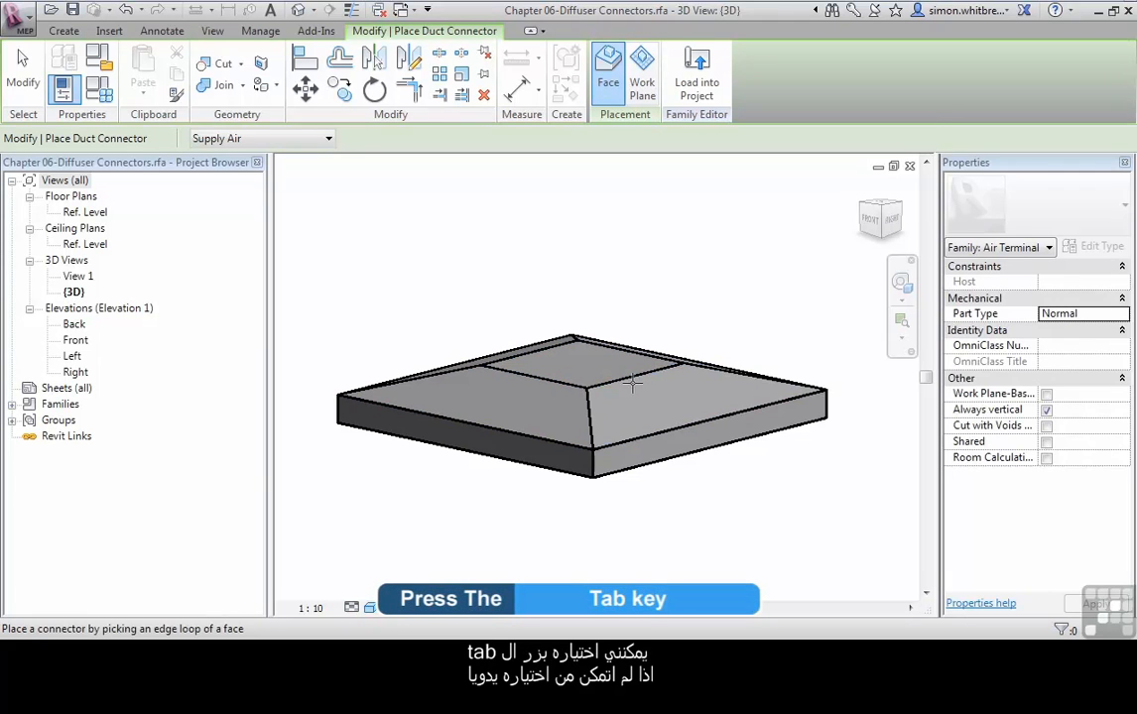
mouse_move(621, 382)
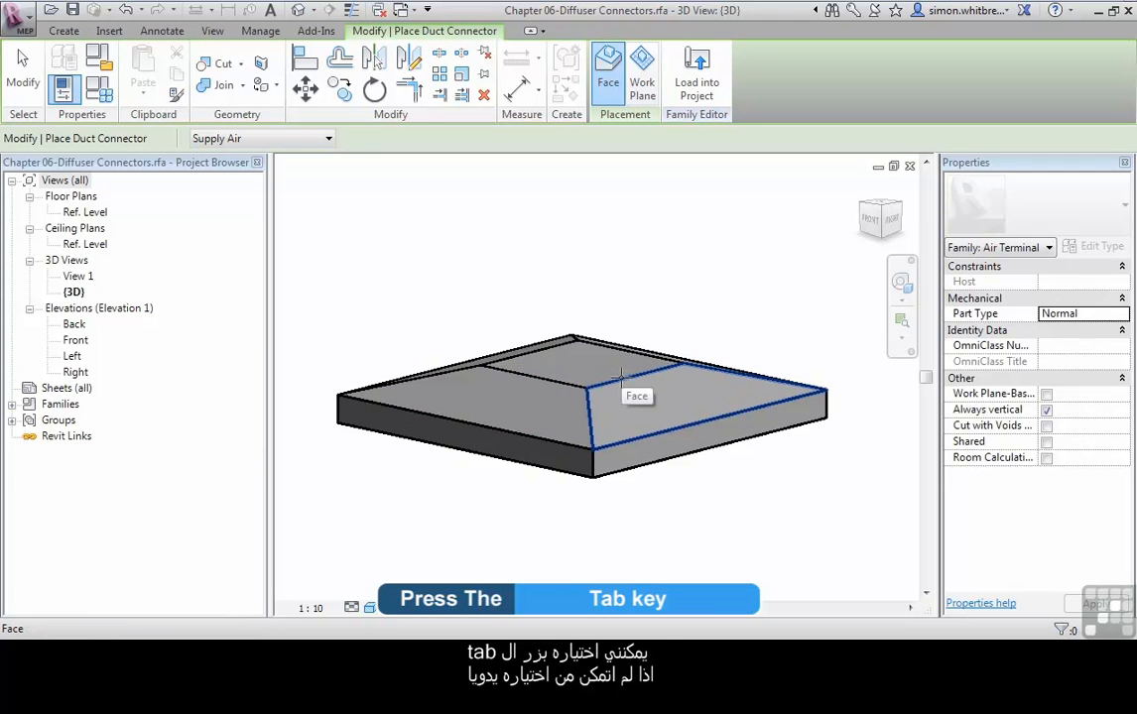
key(Tab)
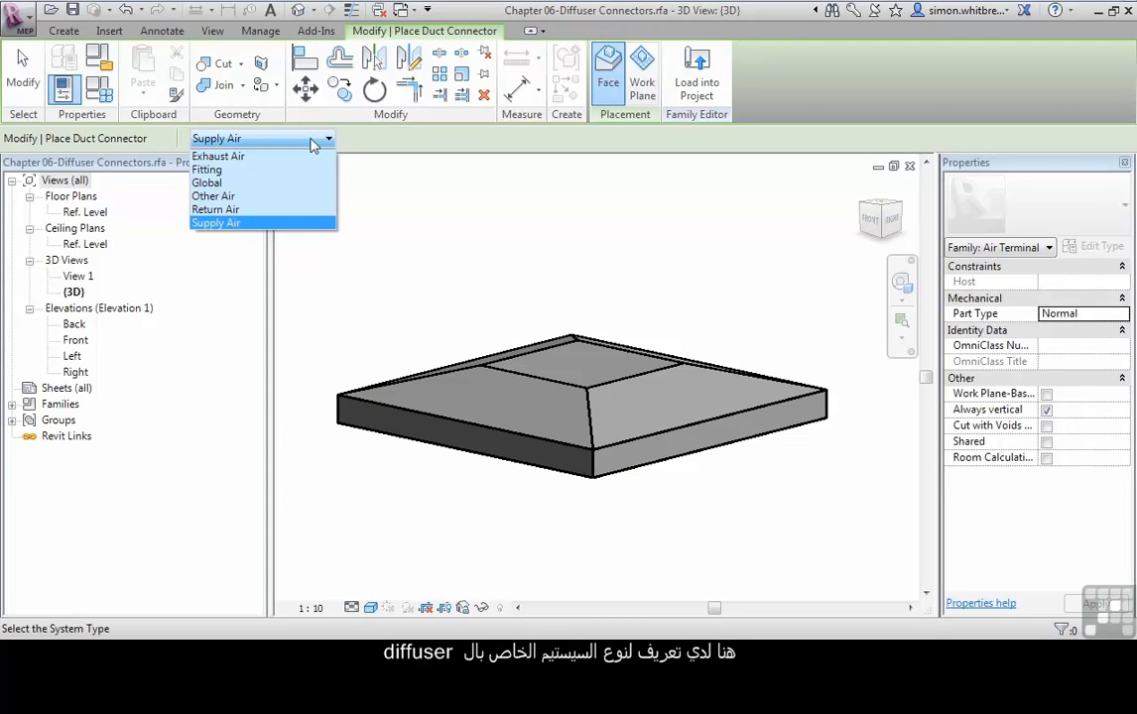
click(215, 223)
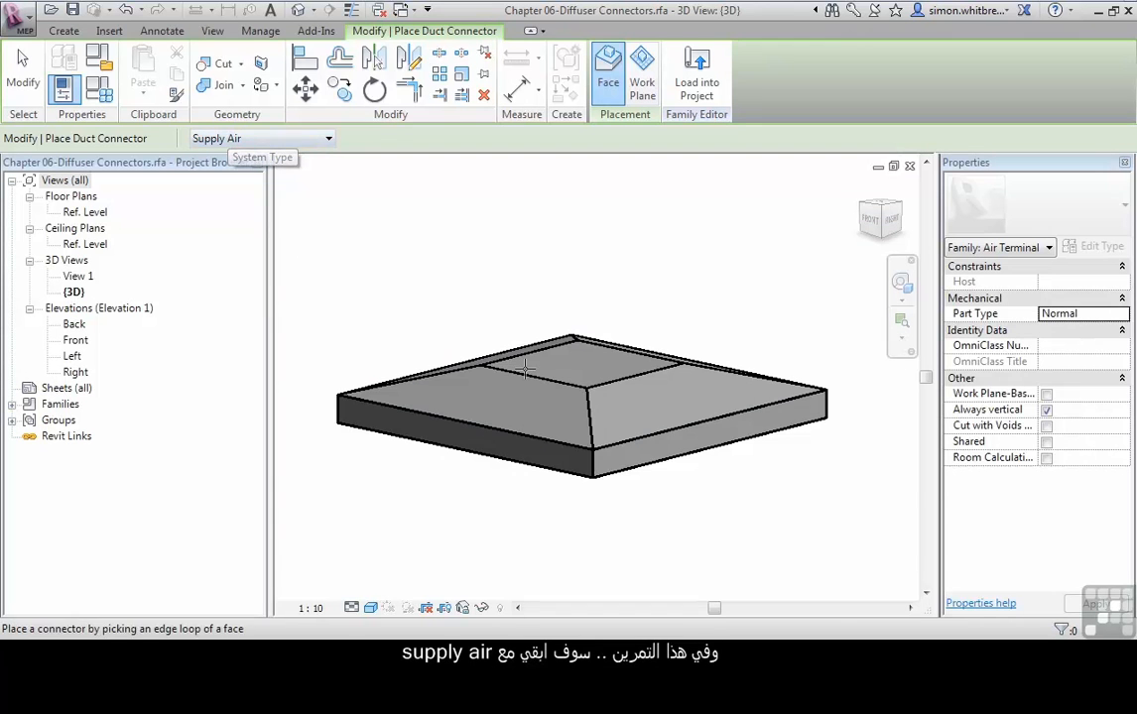
mouse_move(521, 357)
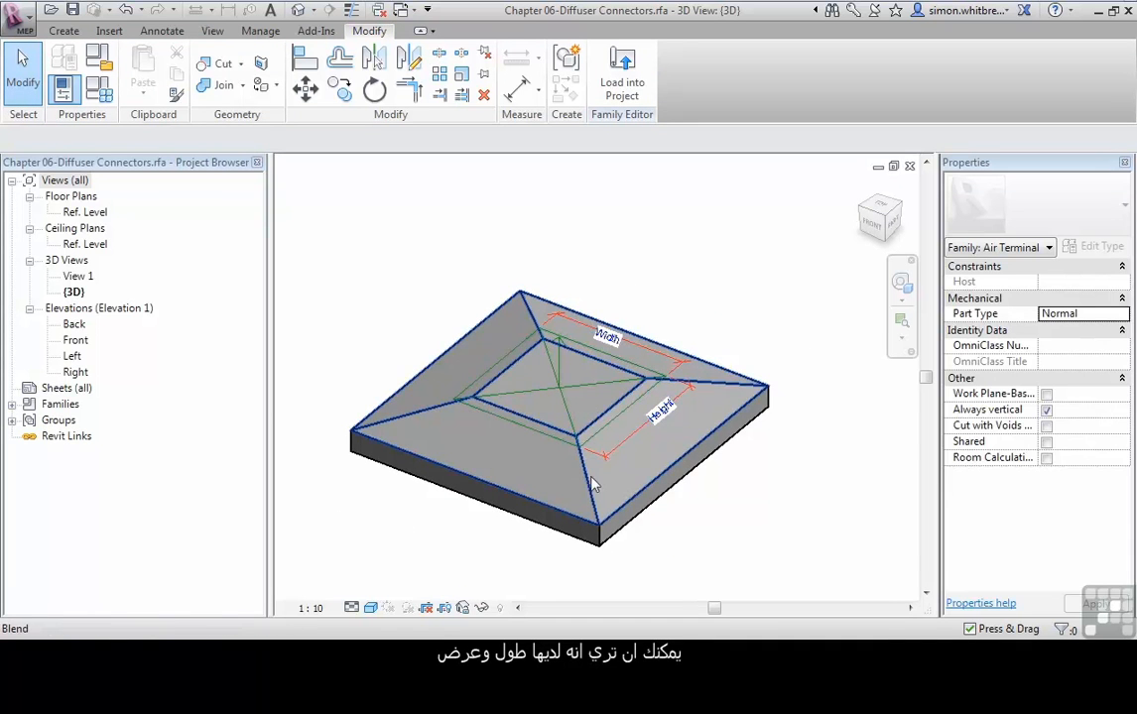
mouse_move(635, 437)
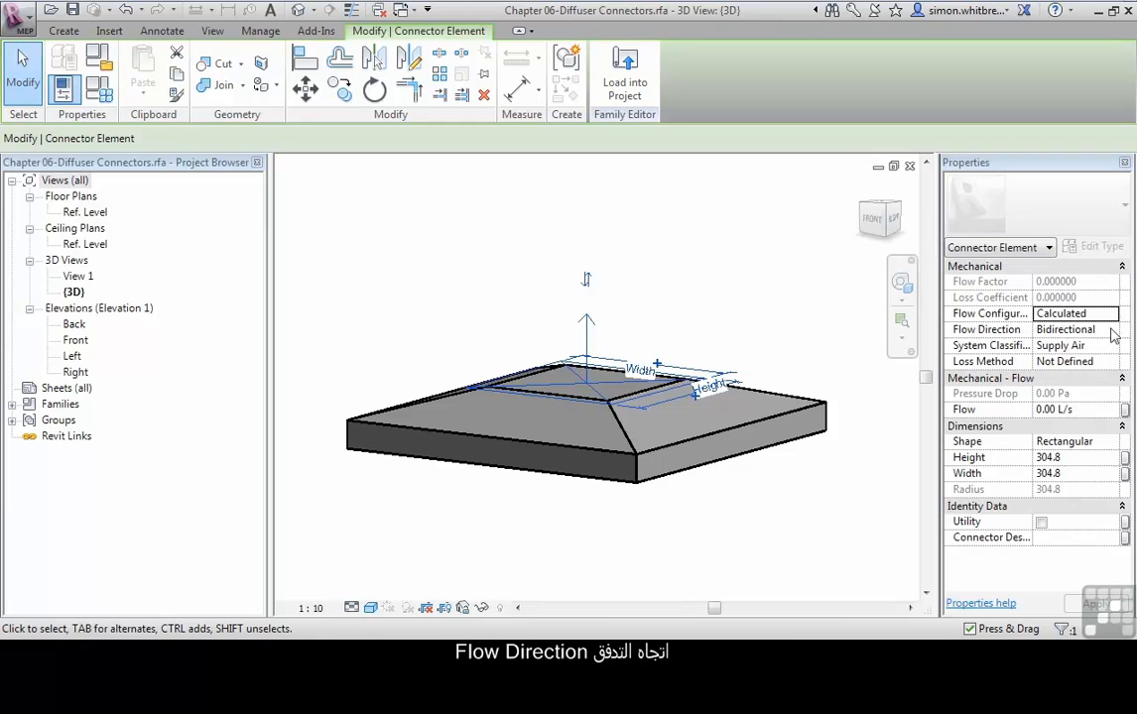
Set connector Flow Direction to Out; try Specific Loss, then keep Loss Method Not Defined
click(1113, 329)
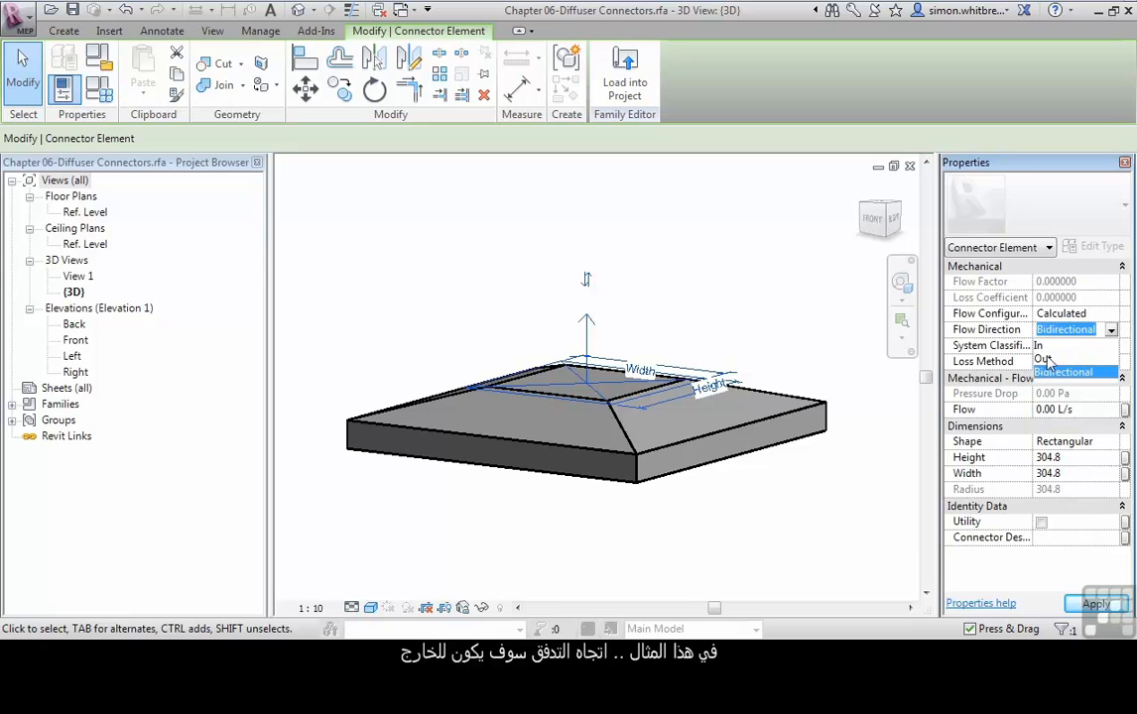
click(1046, 329)
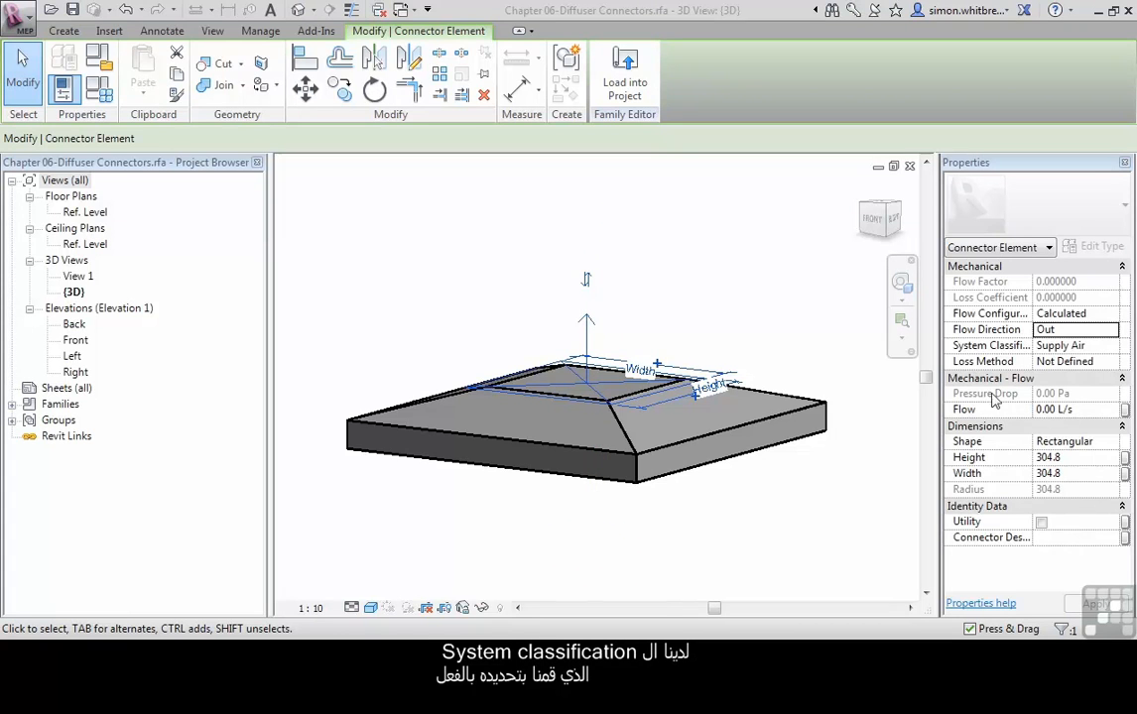
mouse_move(1114, 353)
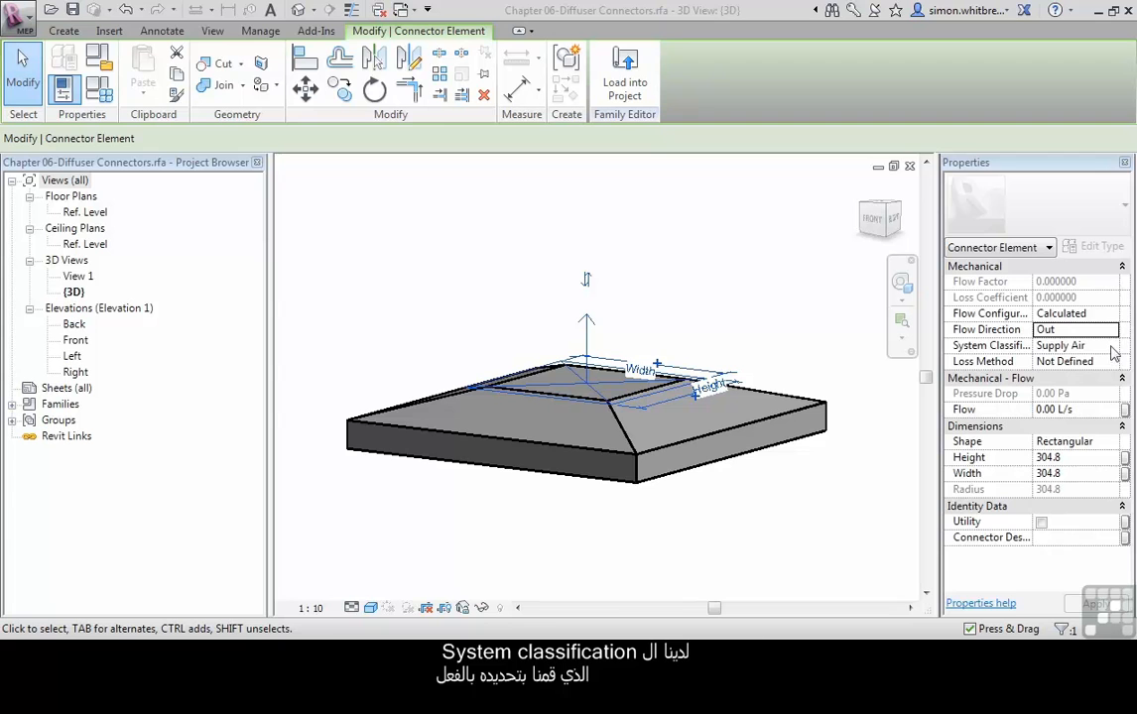
click(1112, 345)
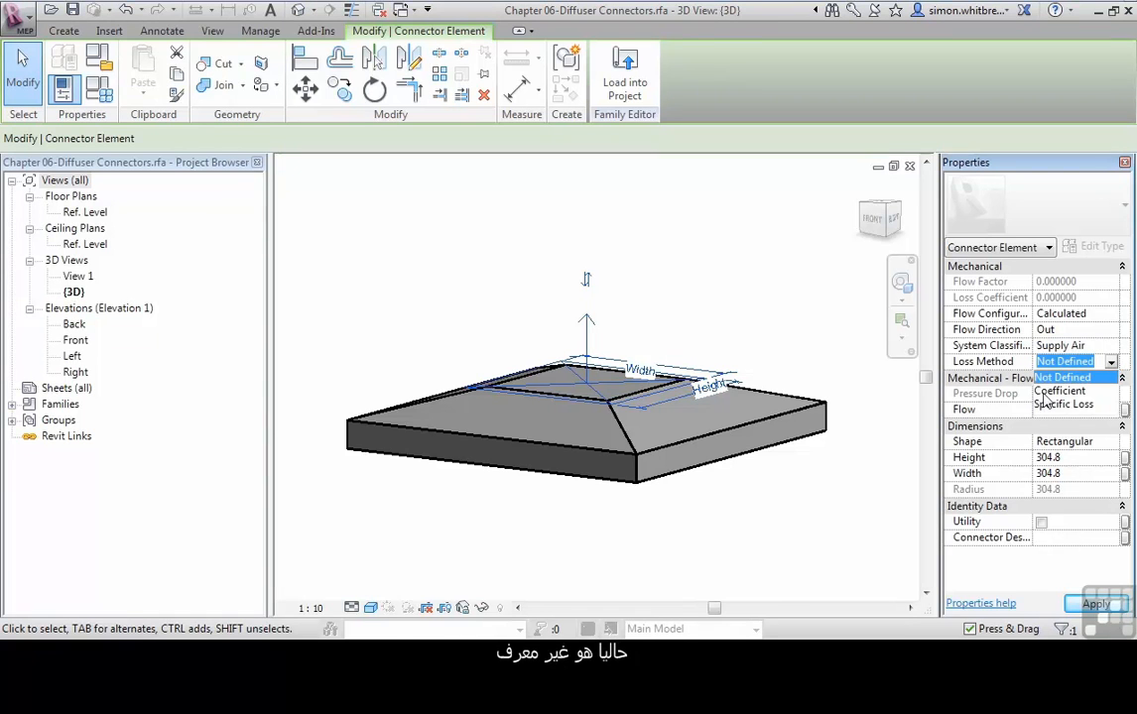
click(1061, 390)
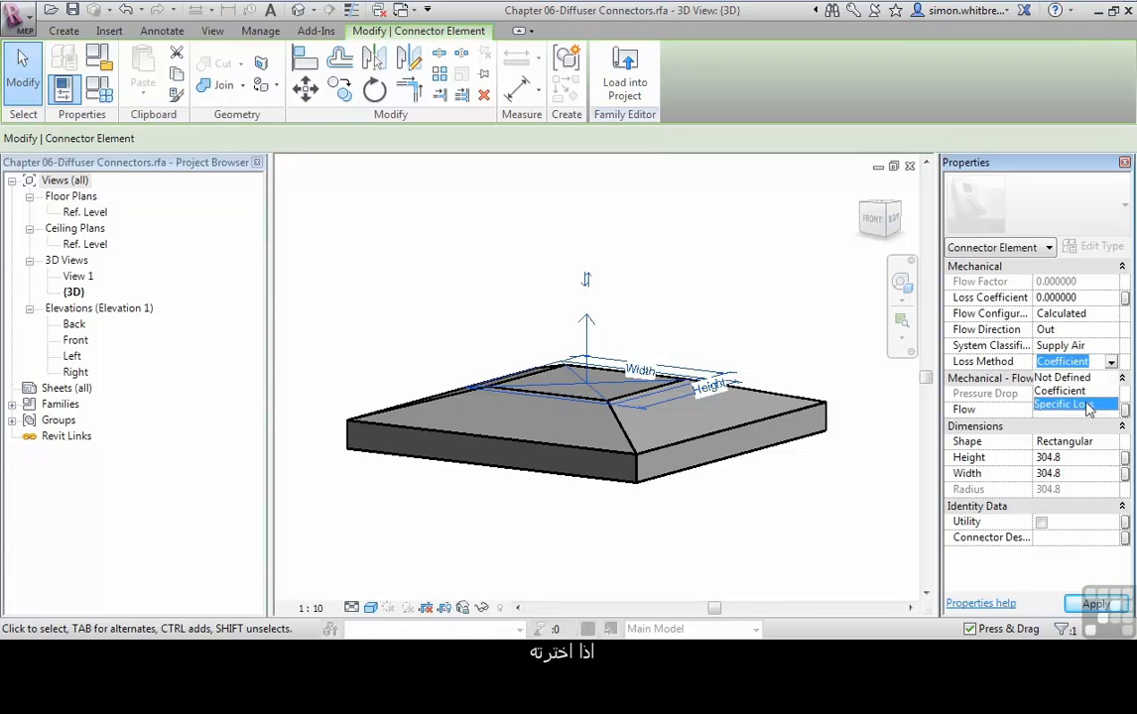
click(1064, 405)
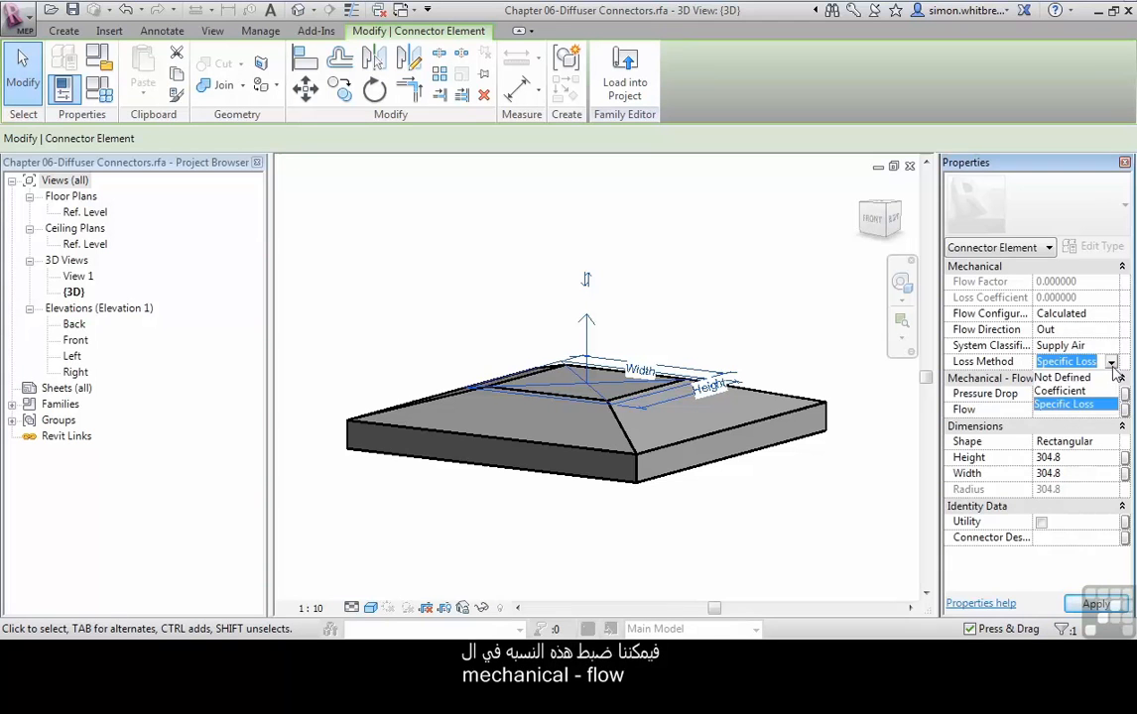
click(1063, 377)
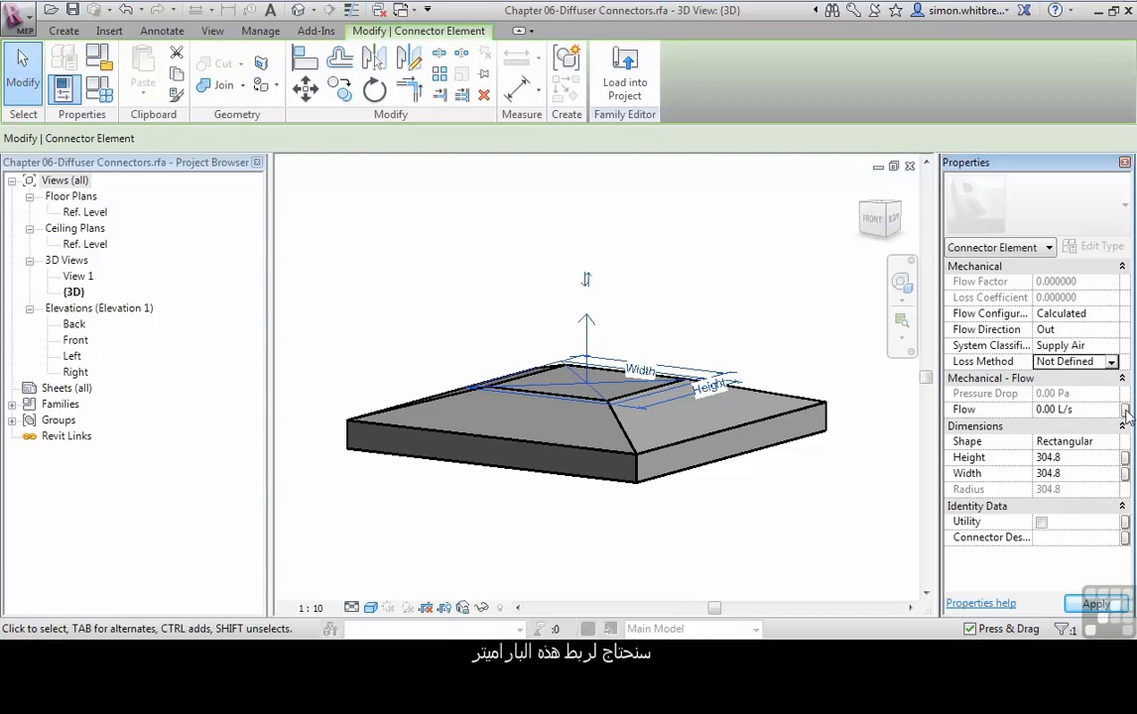
Associate the connector's Flow with a new instance family parameter named Flow
click(1124, 410)
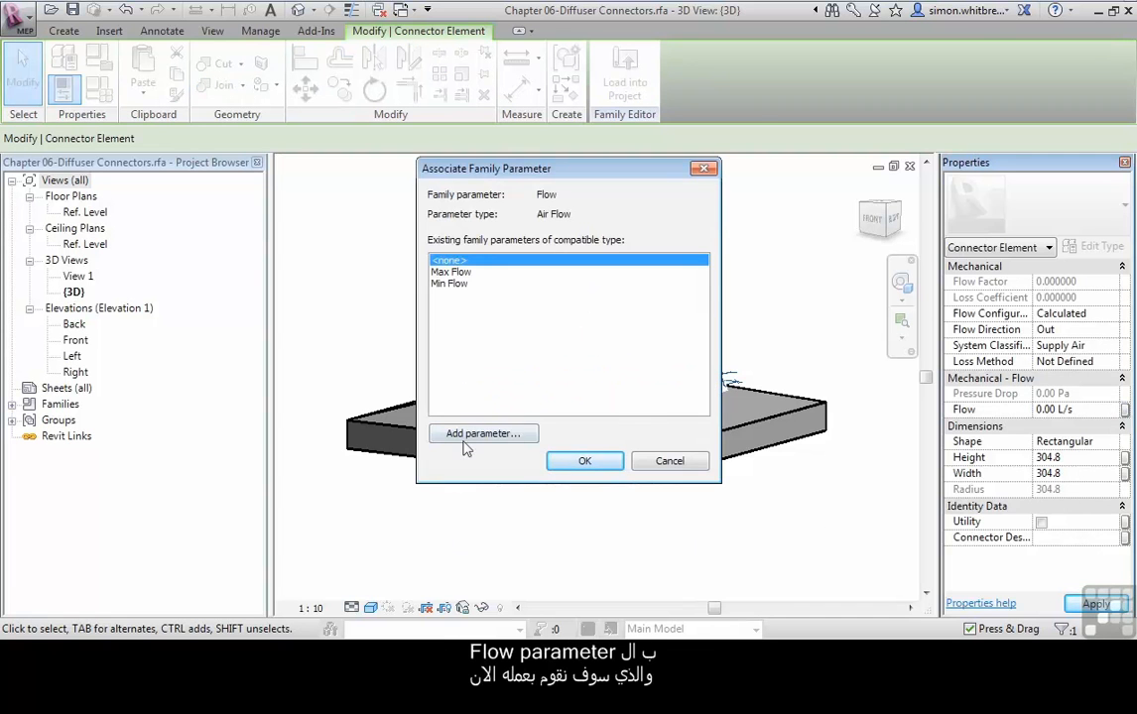
click(482, 434)
text(Flow)
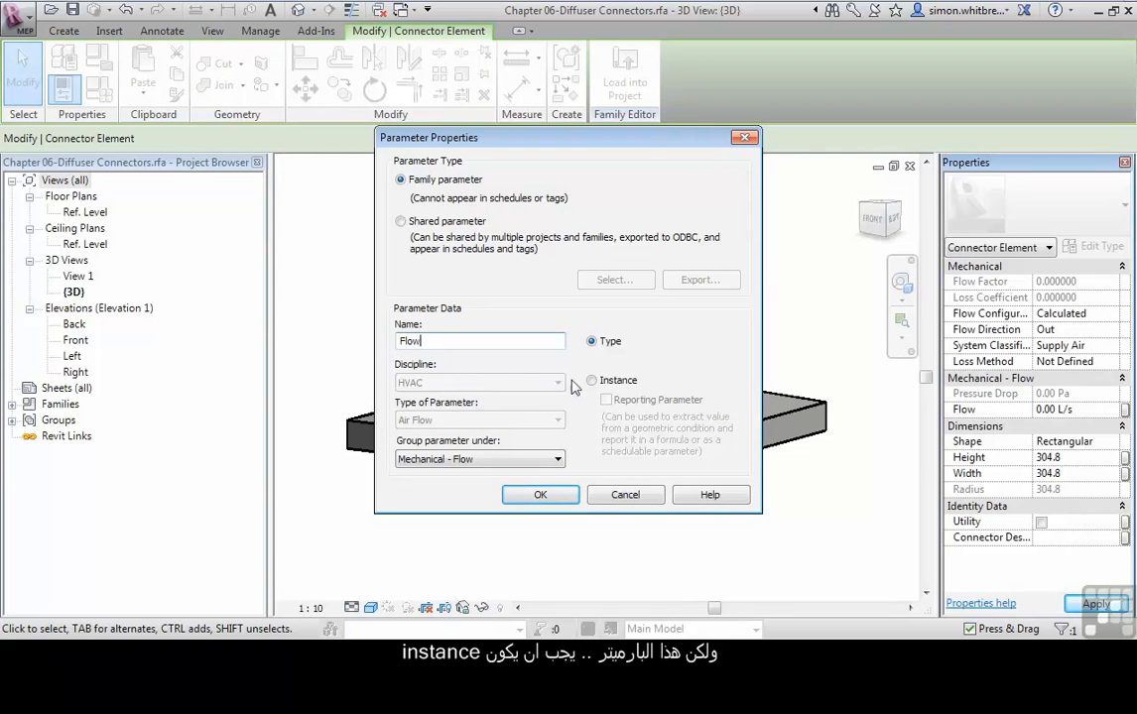
click(592, 380)
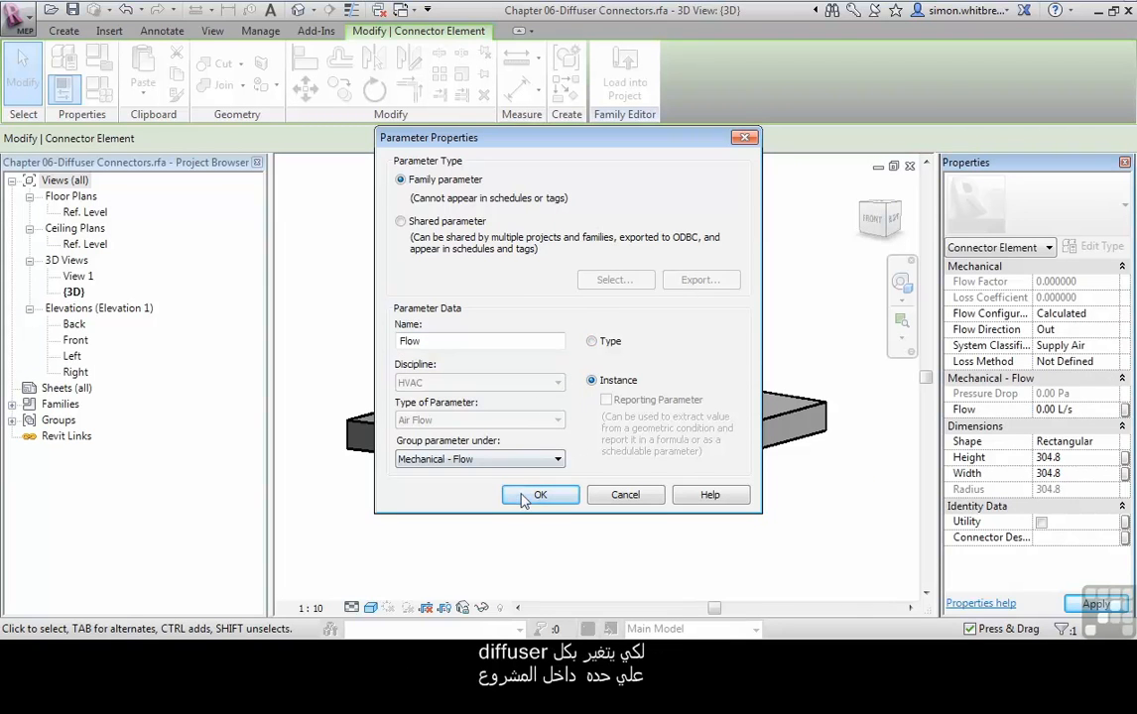
click(539, 494)
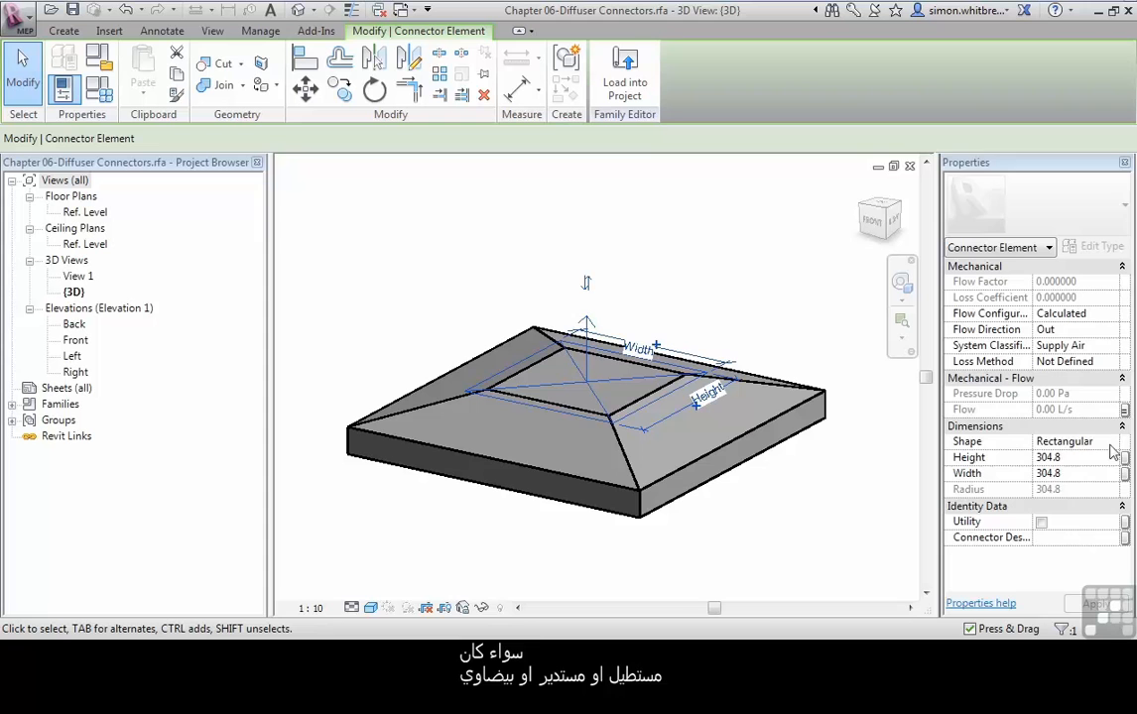
Keep connector shape Rectangular, inspect Height and Width, and begin associating Width
click(1110, 441)
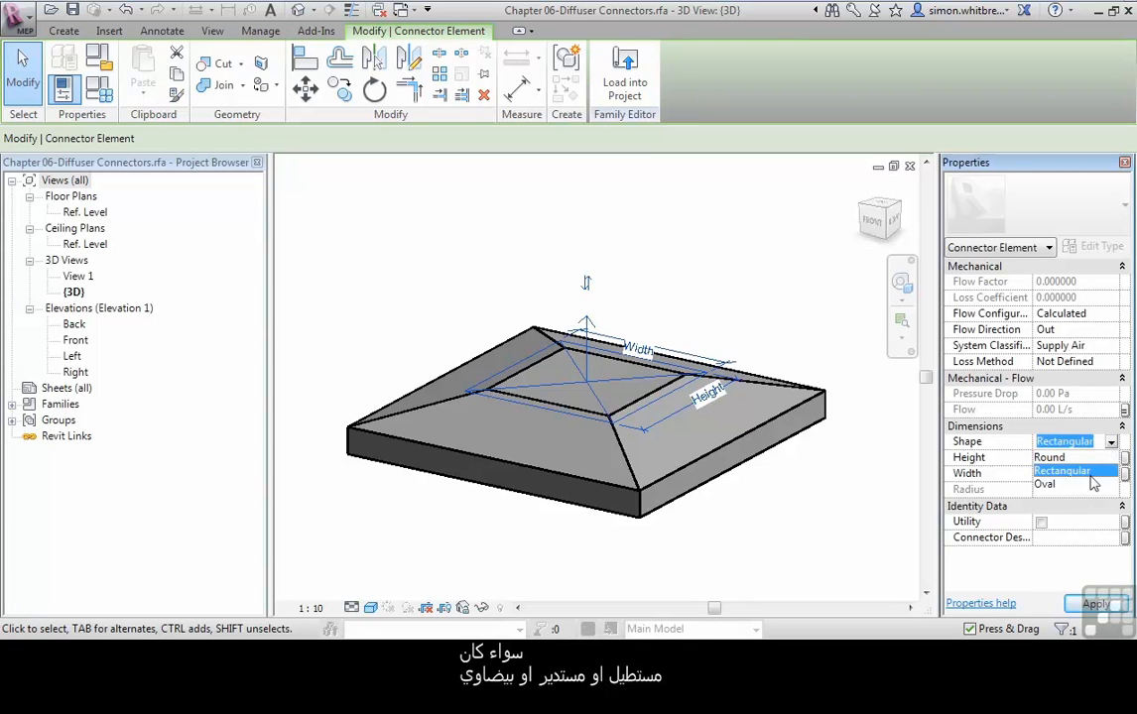
click(1062, 470)
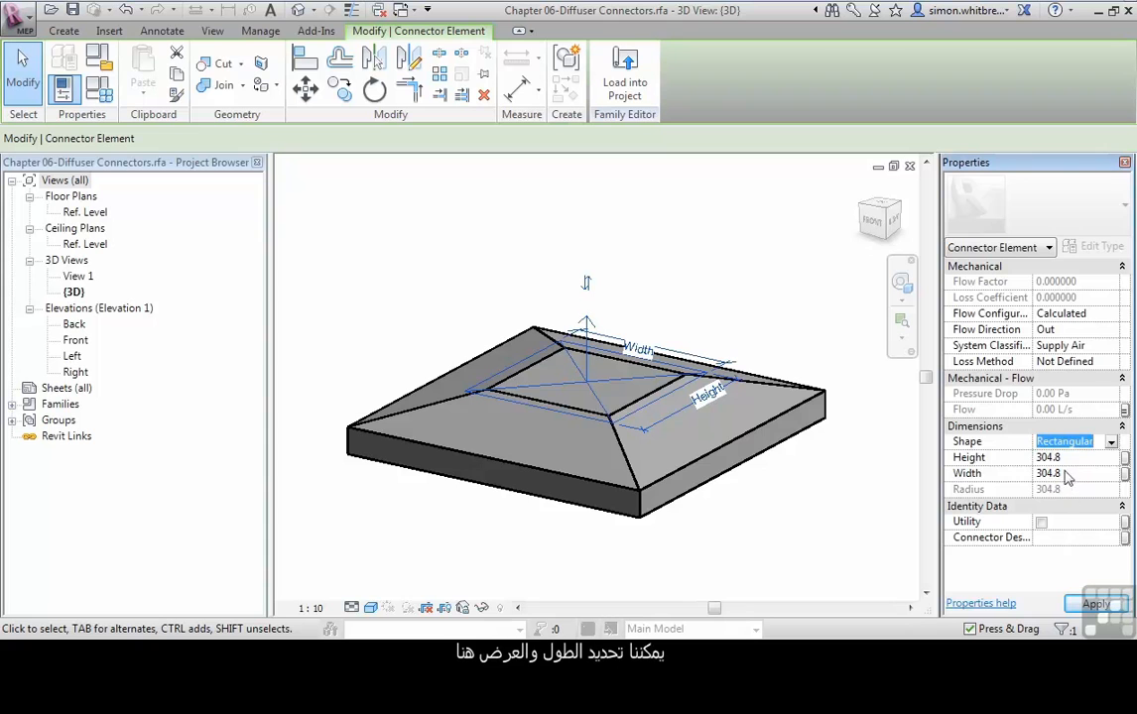
click(1049, 458)
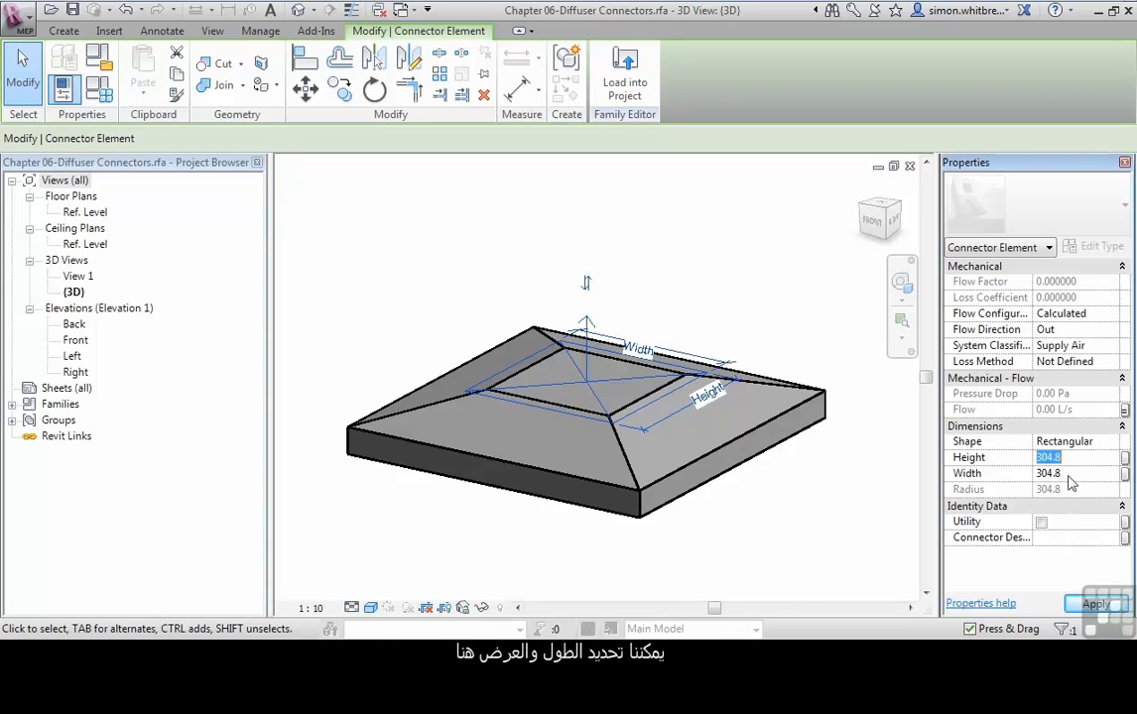
click(1049, 473)
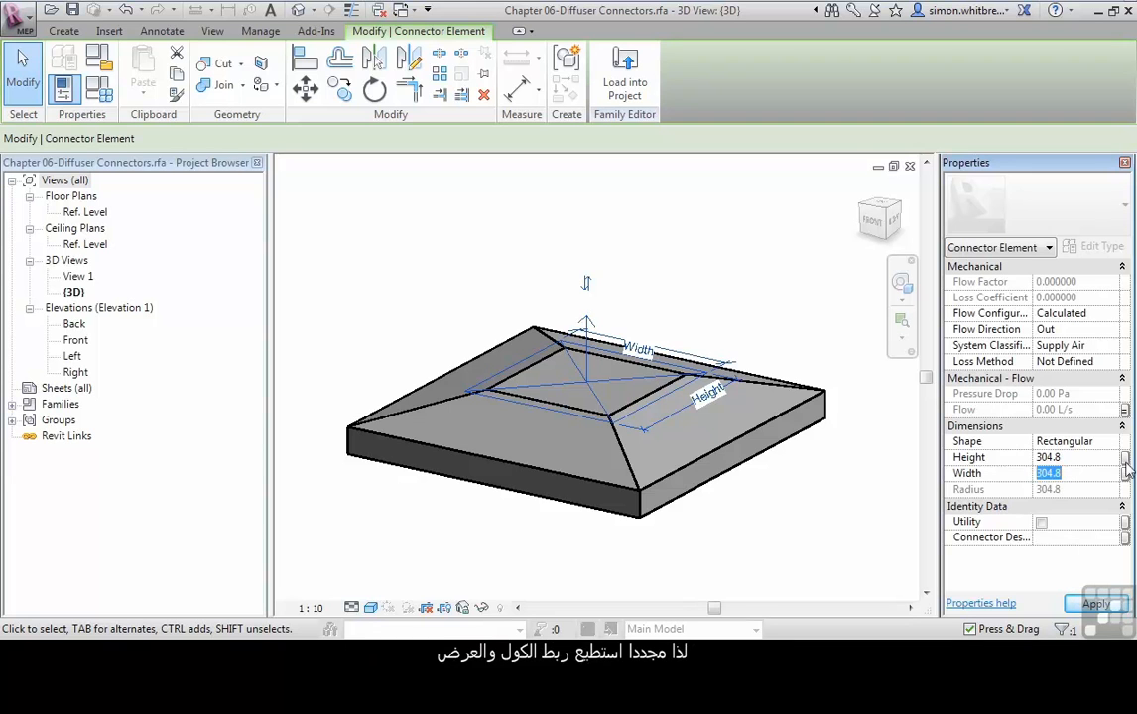
click(1125, 473)
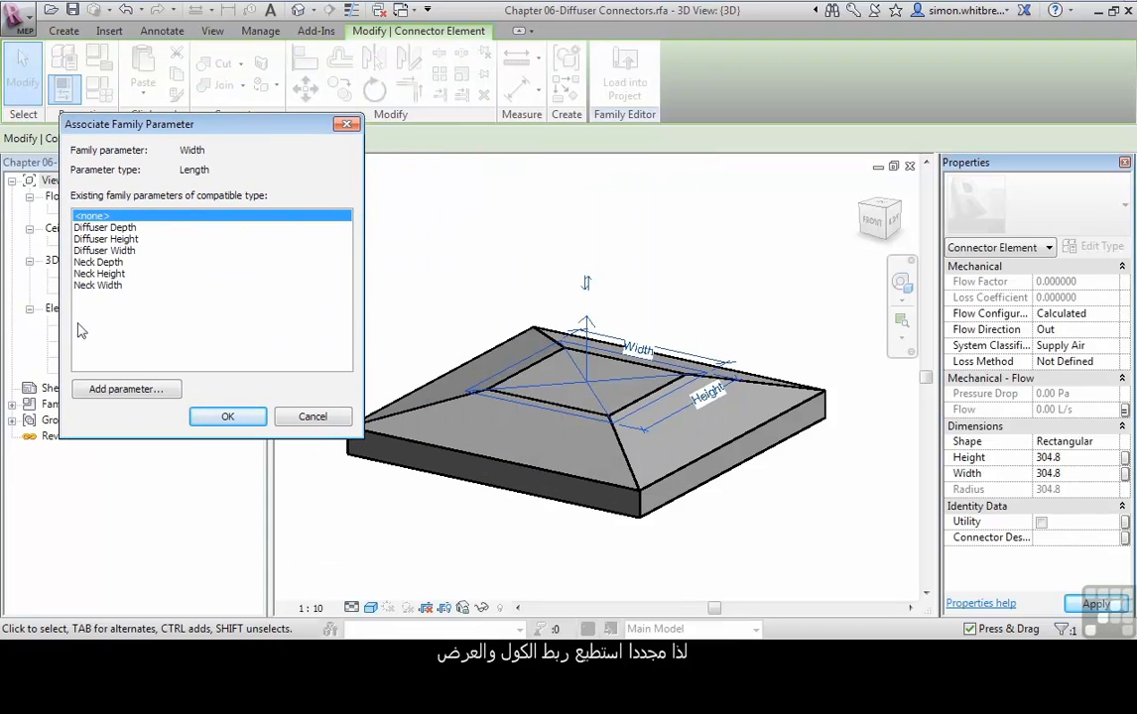
Link connector Width and Height to the Neck Width and Neck Depth parameters, both 250
click(227, 416)
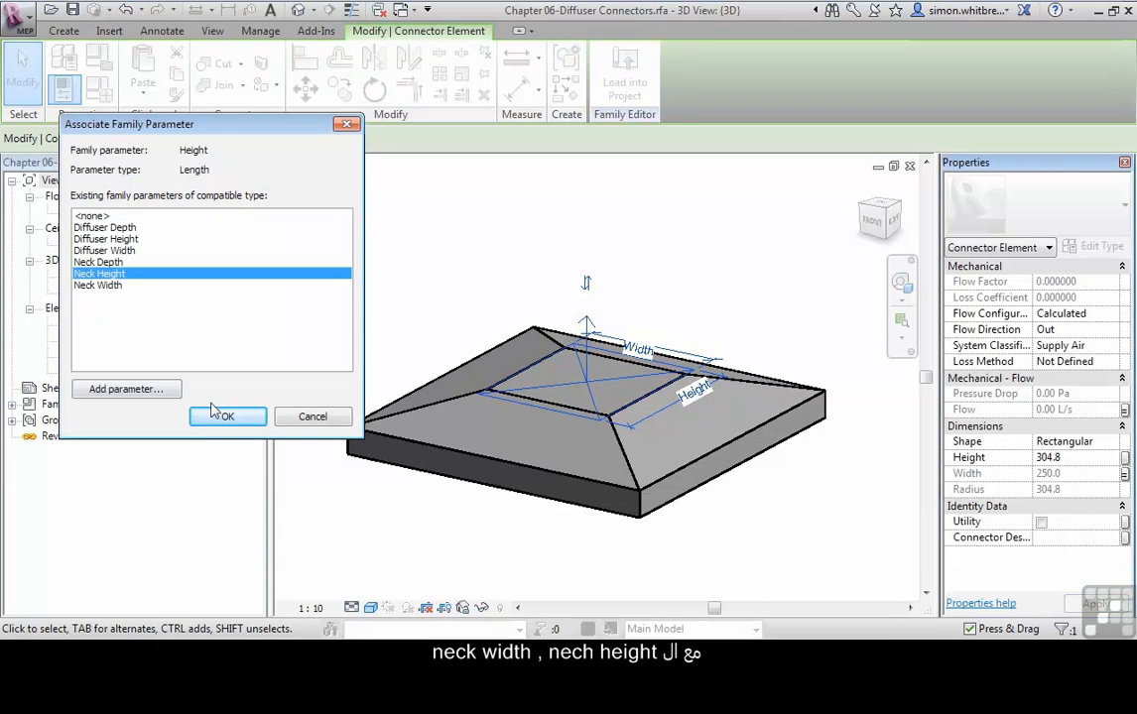
click(226, 416)
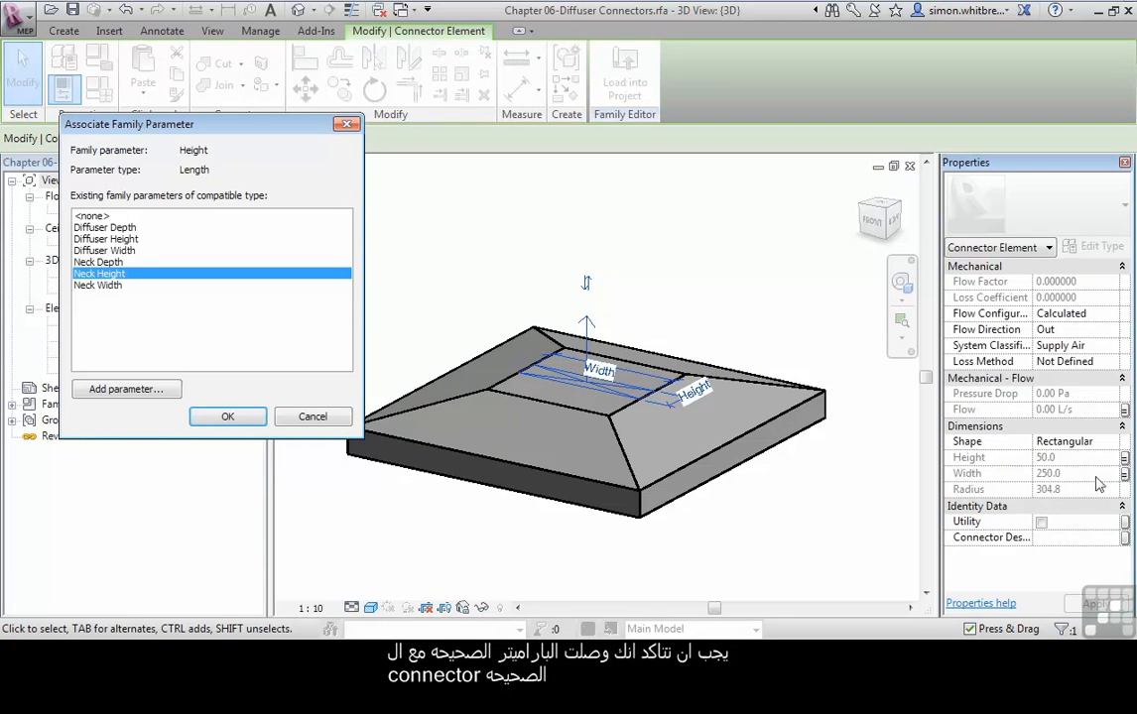
click(98, 262)
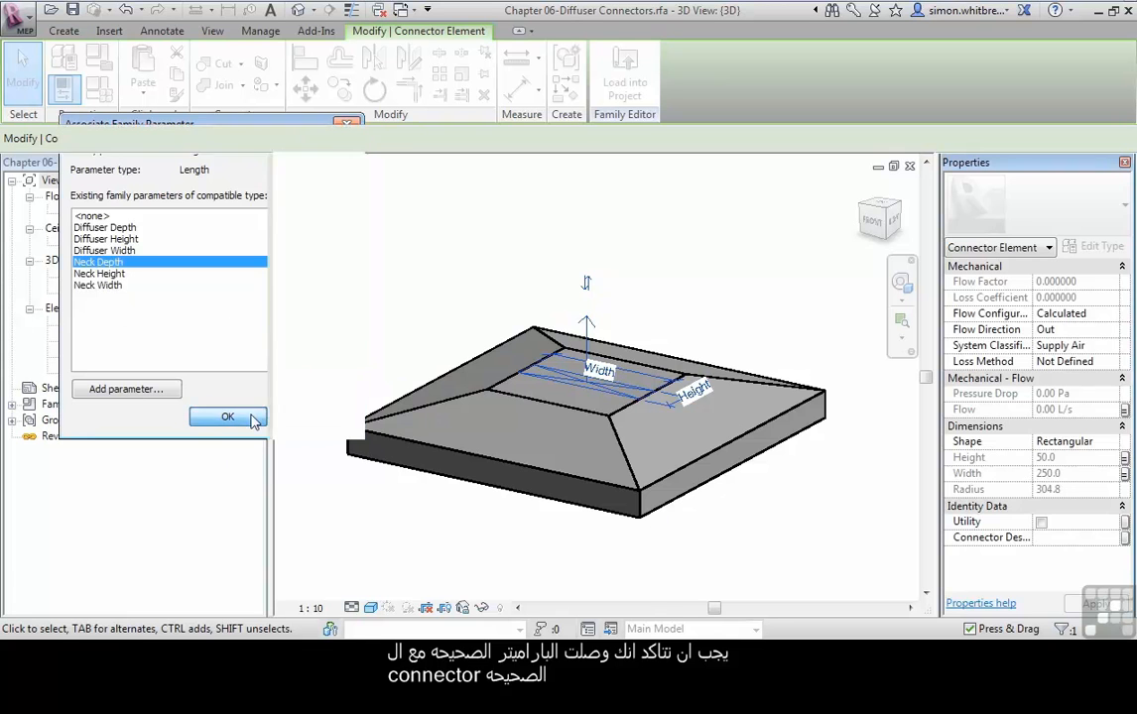
click(227, 415)
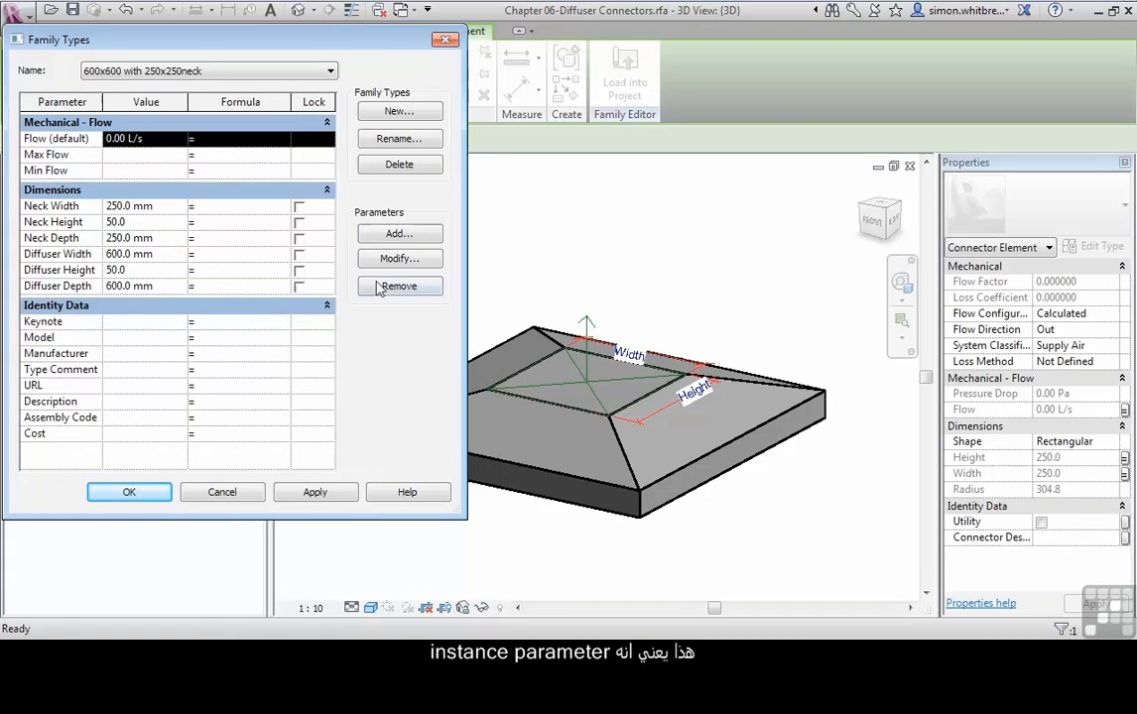
Review the Flow and Neck Depth parameter properties without changes
click(399, 258)
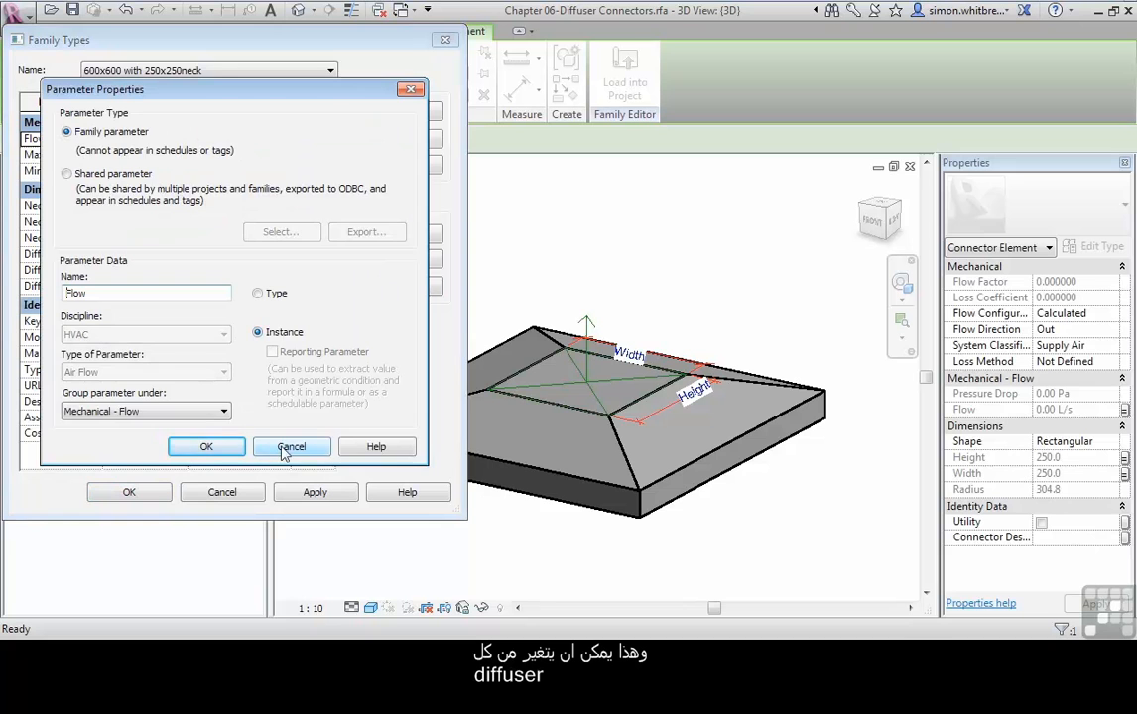
click(291, 446)
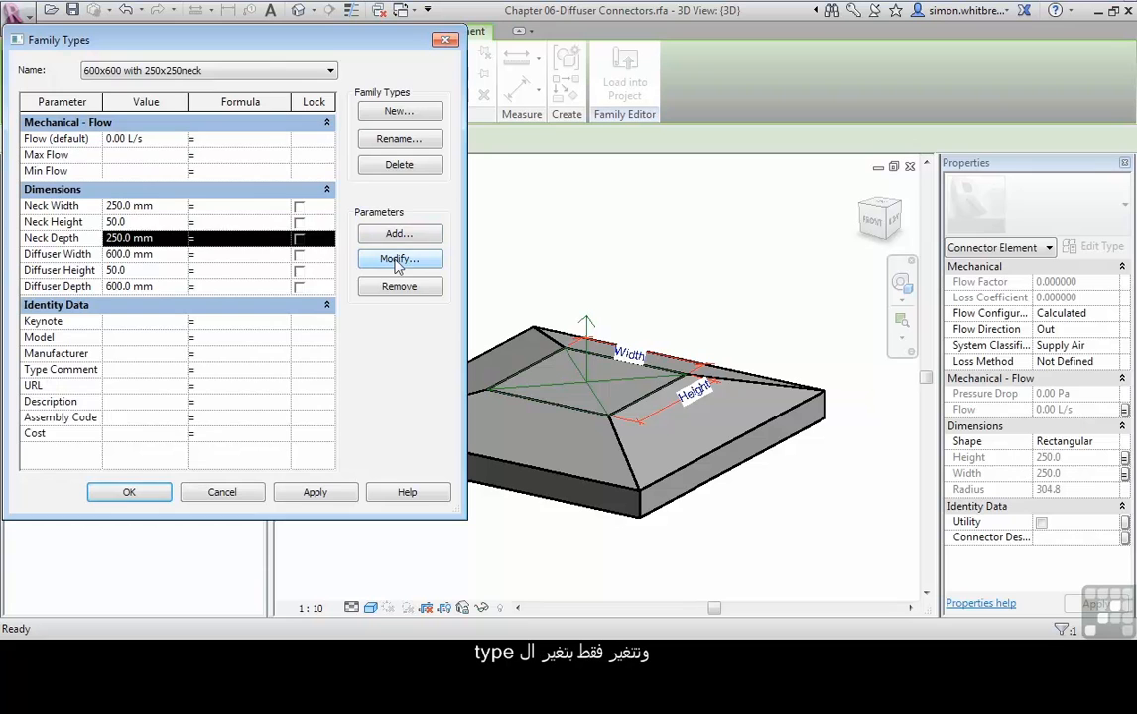
click(399, 258)
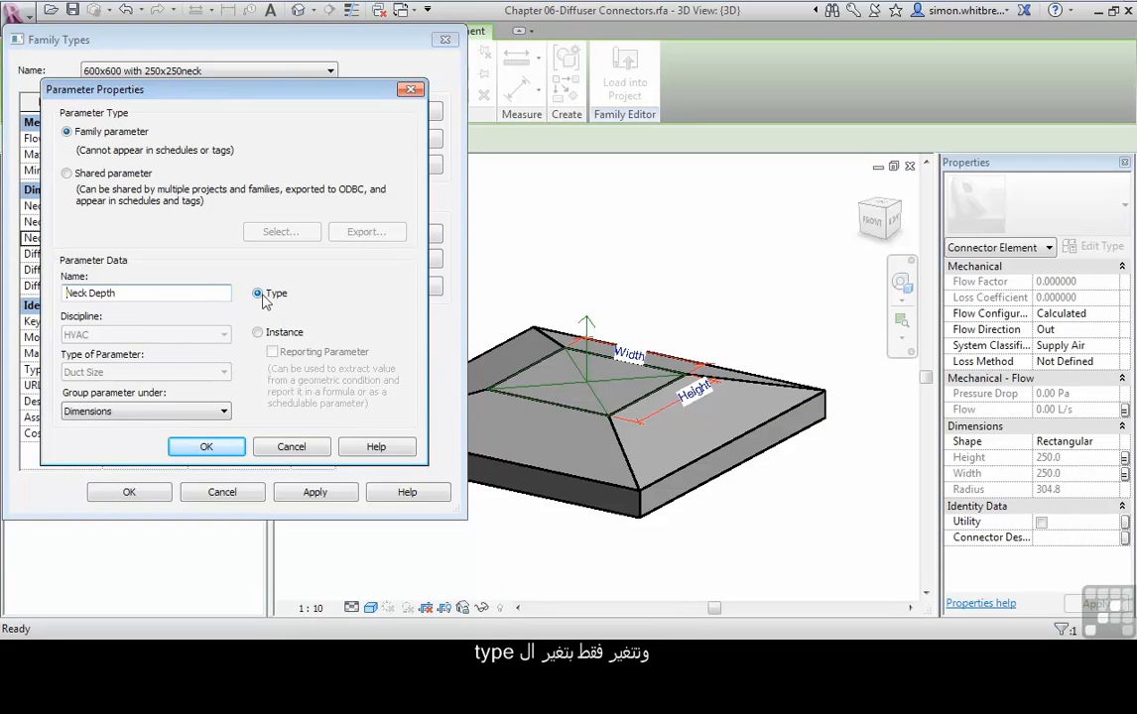
click(207, 446)
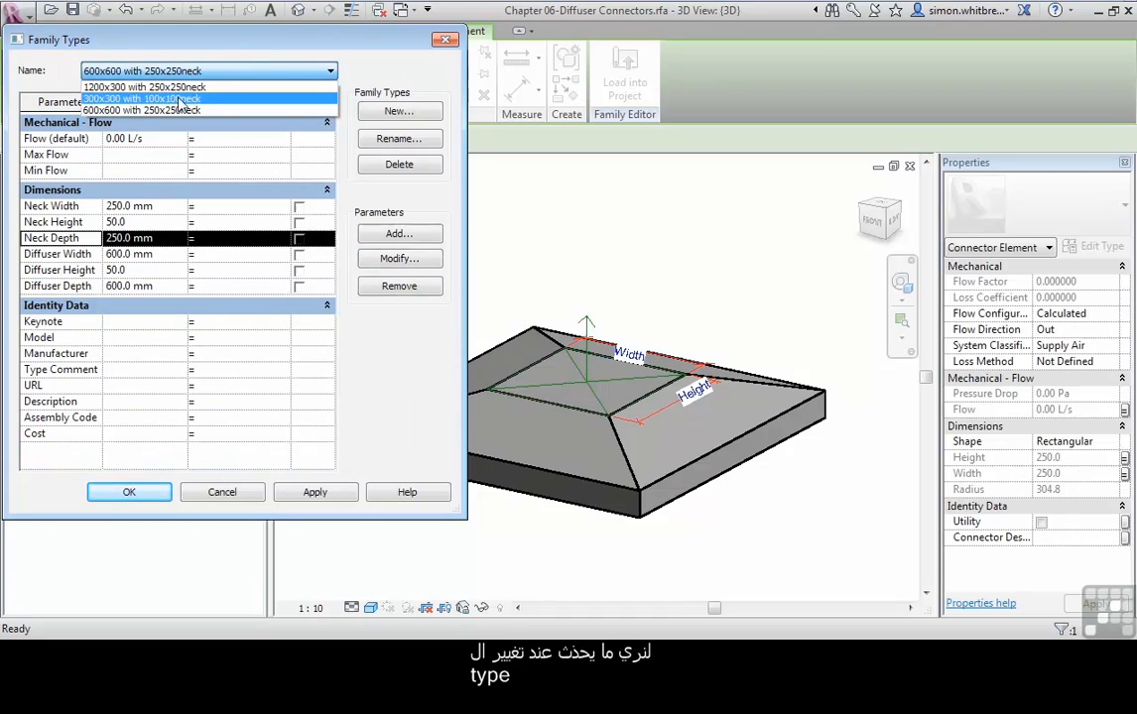
Switch the diffuser to the 300x300 with 100x100neck type and apply it
click(140, 98)
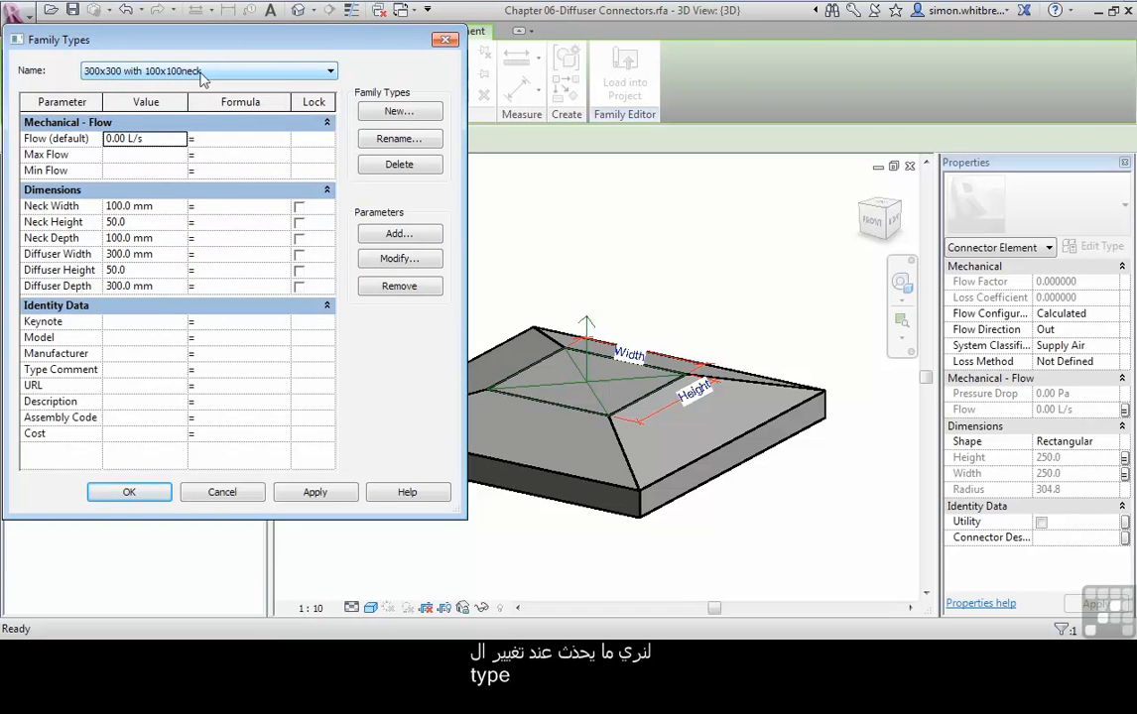
click(314, 492)
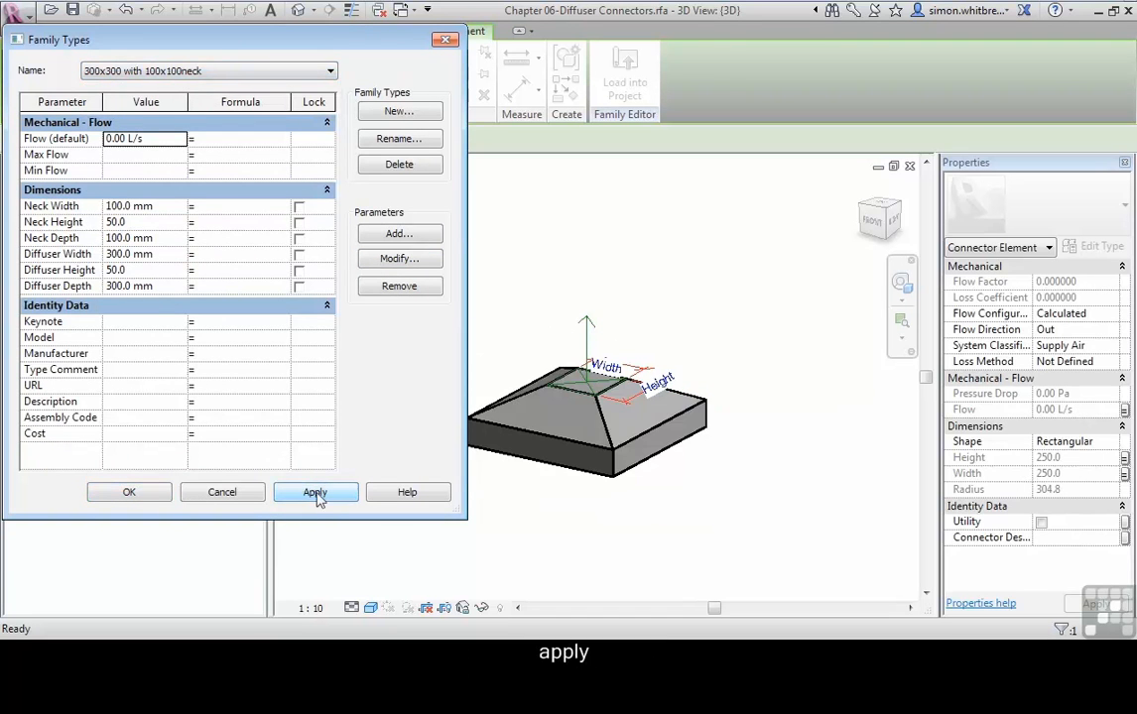
click(315, 493)
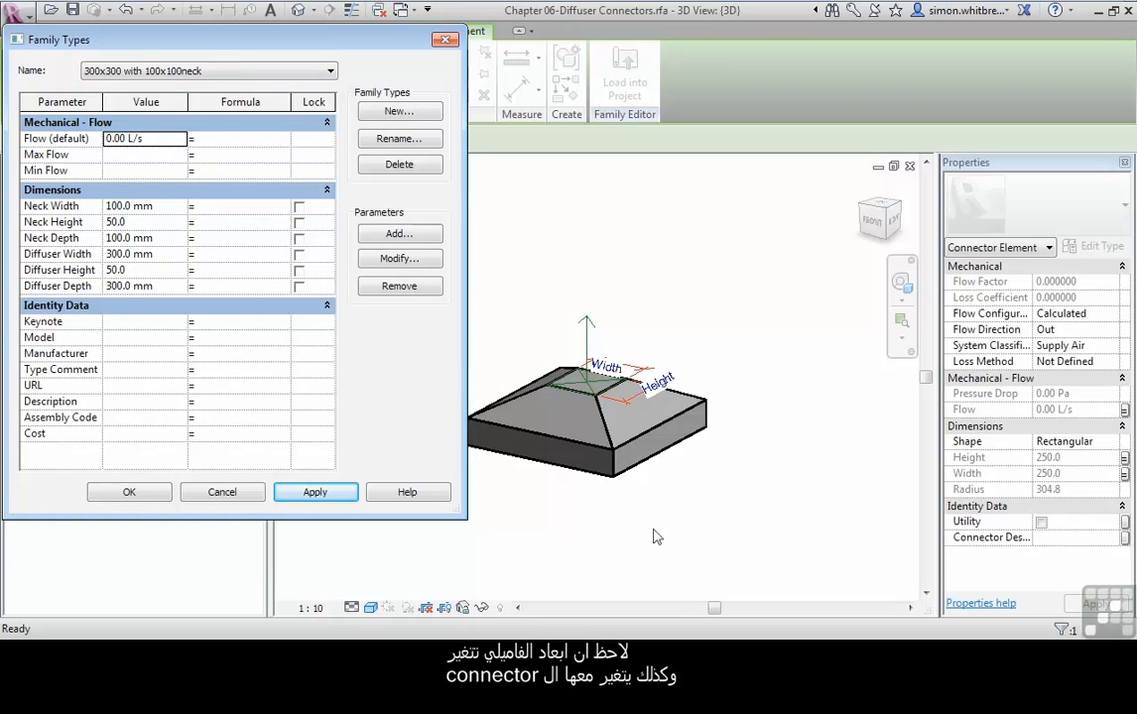
mouse_move(588, 385)
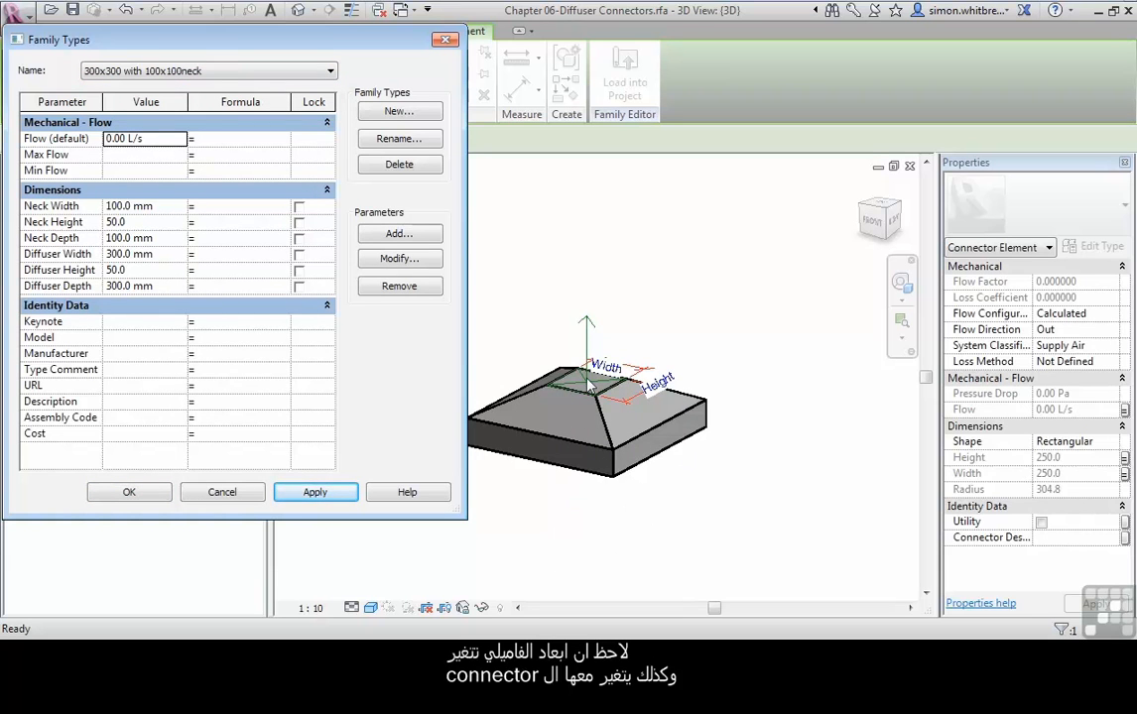
click(129, 492)
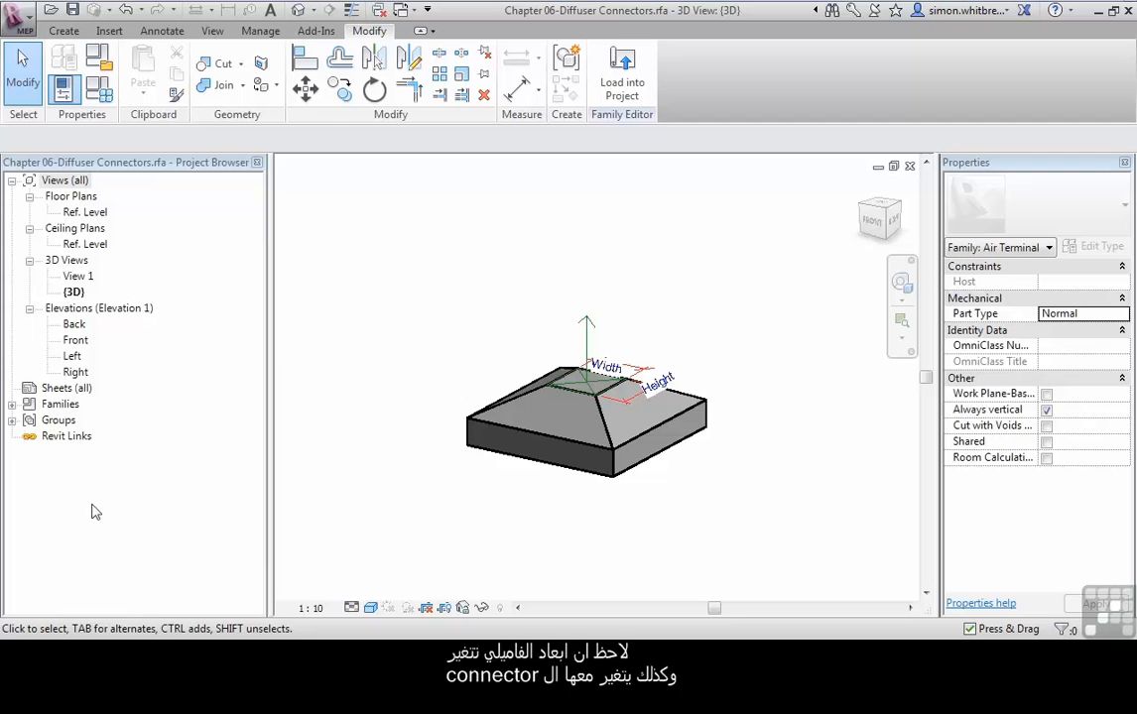
Open the Chapter 06.rvt project from the application menu
click(22, 18)
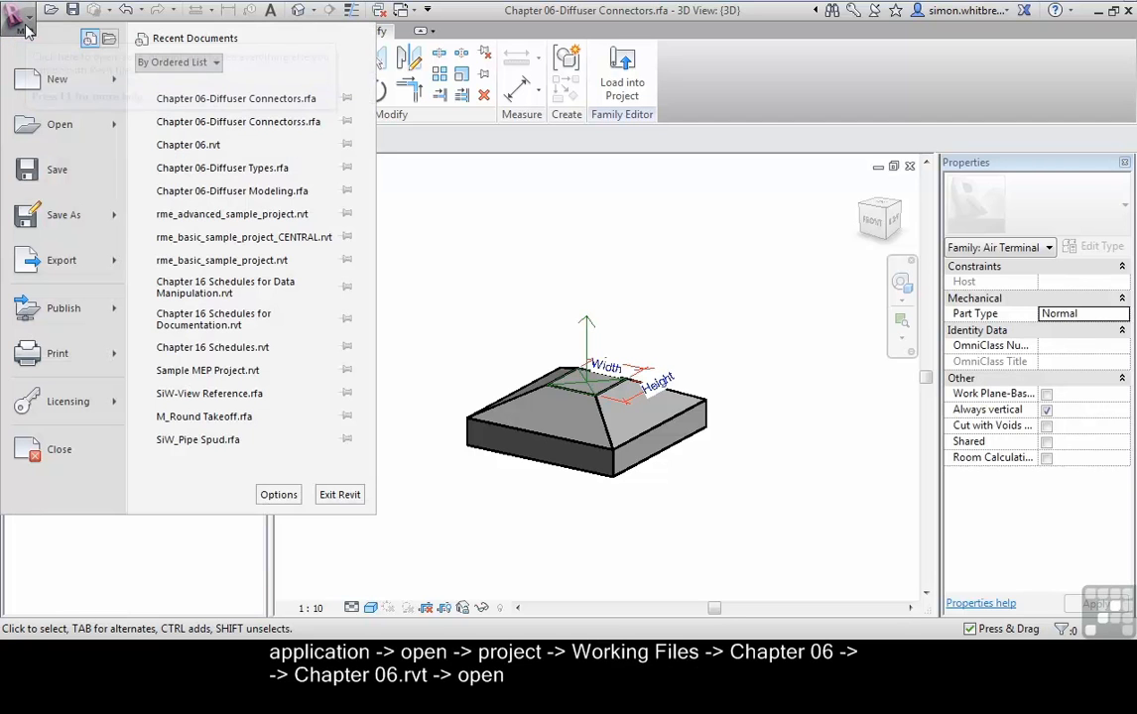
click(60, 124)
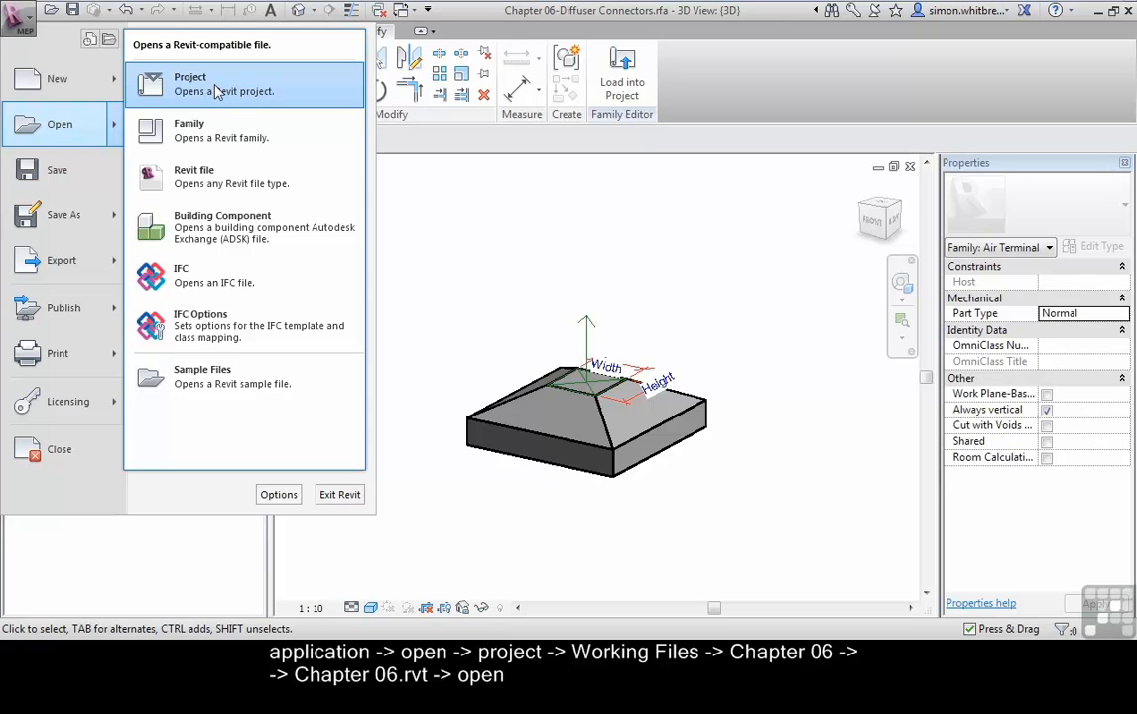
click(190, 85)
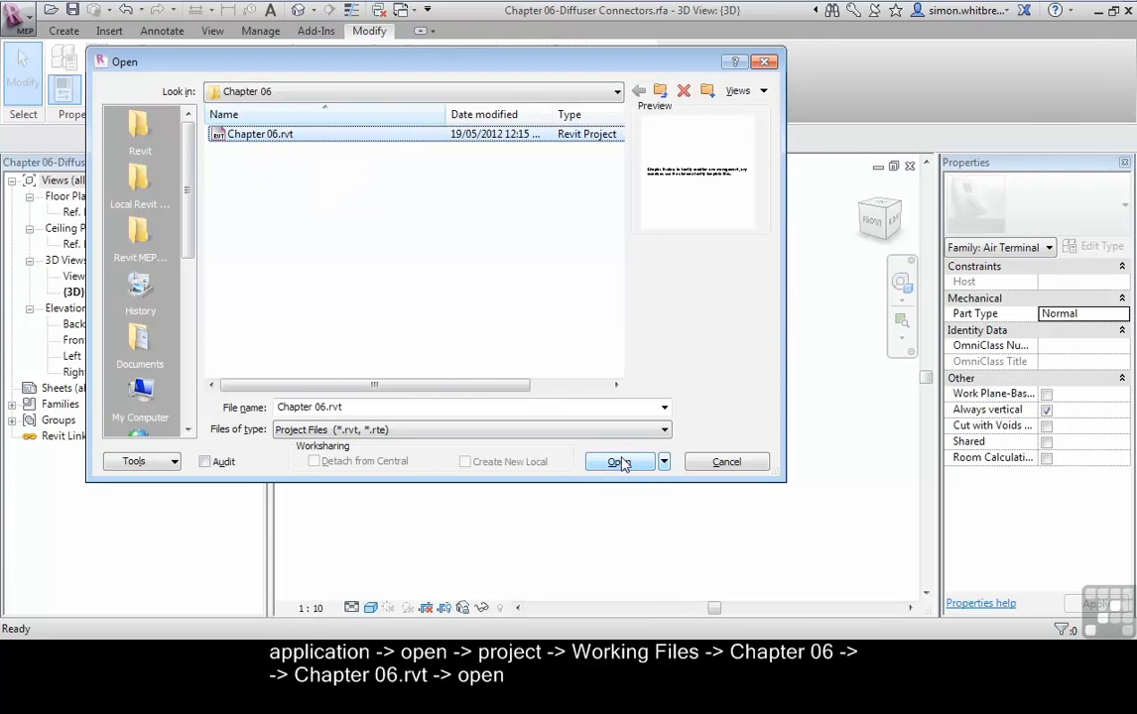
click(614, 462)
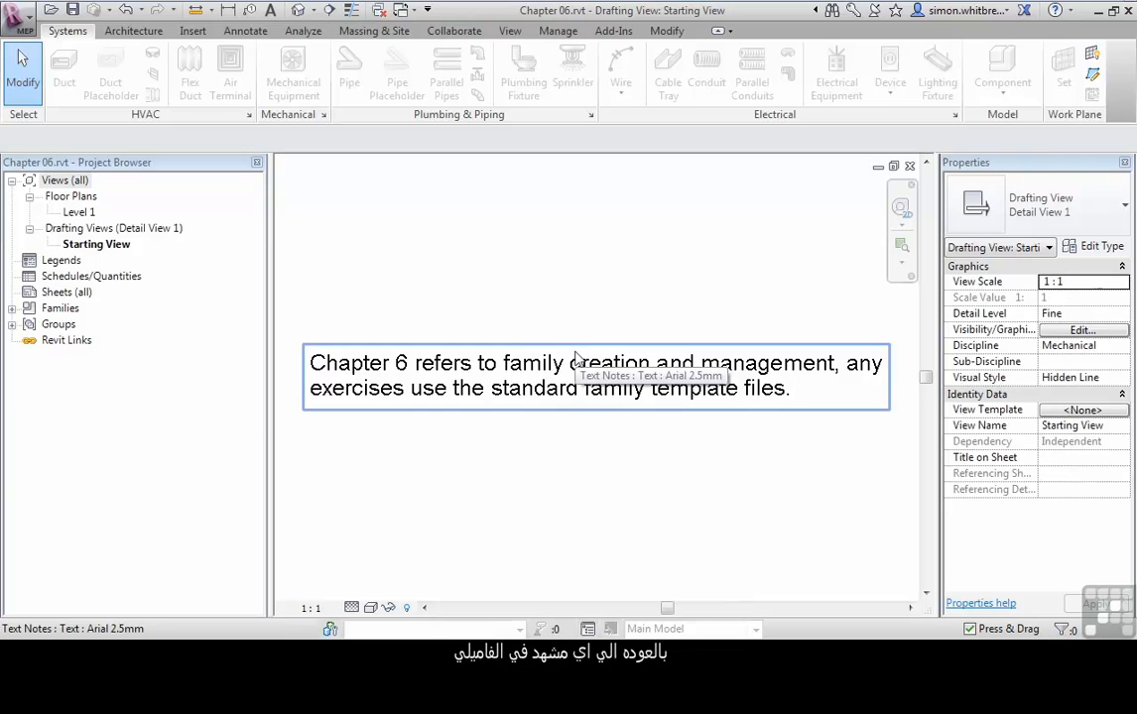
Switch windows back to the diffuser family from the View tab
click(510, 31)
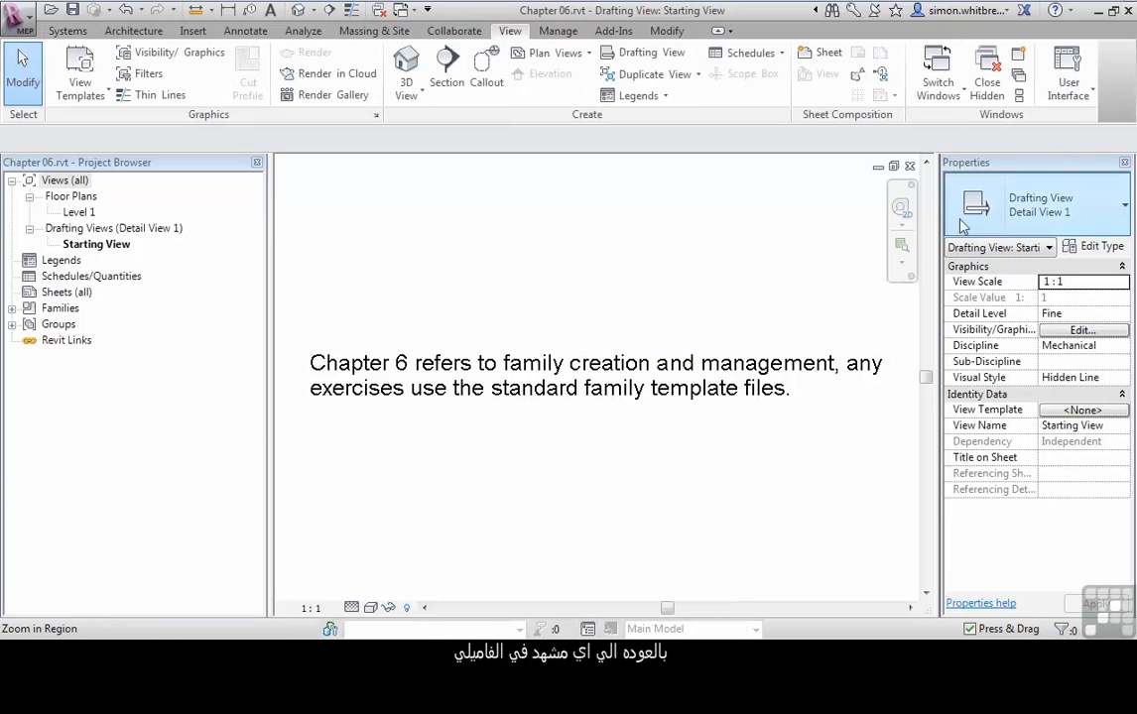
click(936, 71)
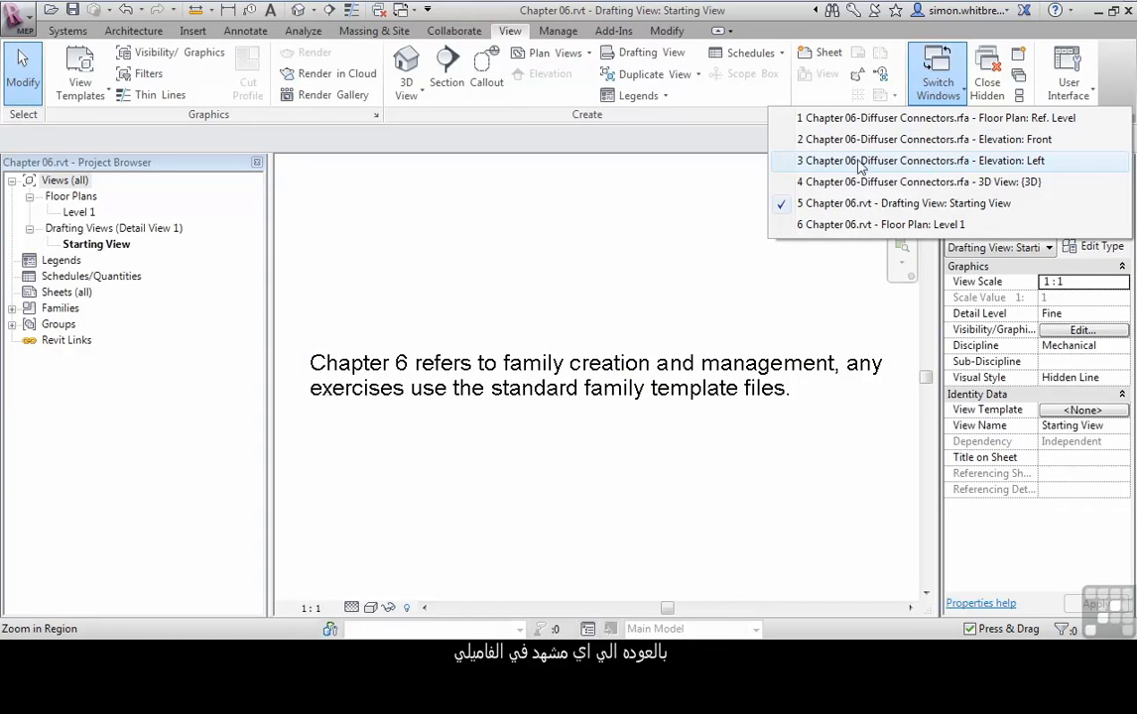
click(922, 160)
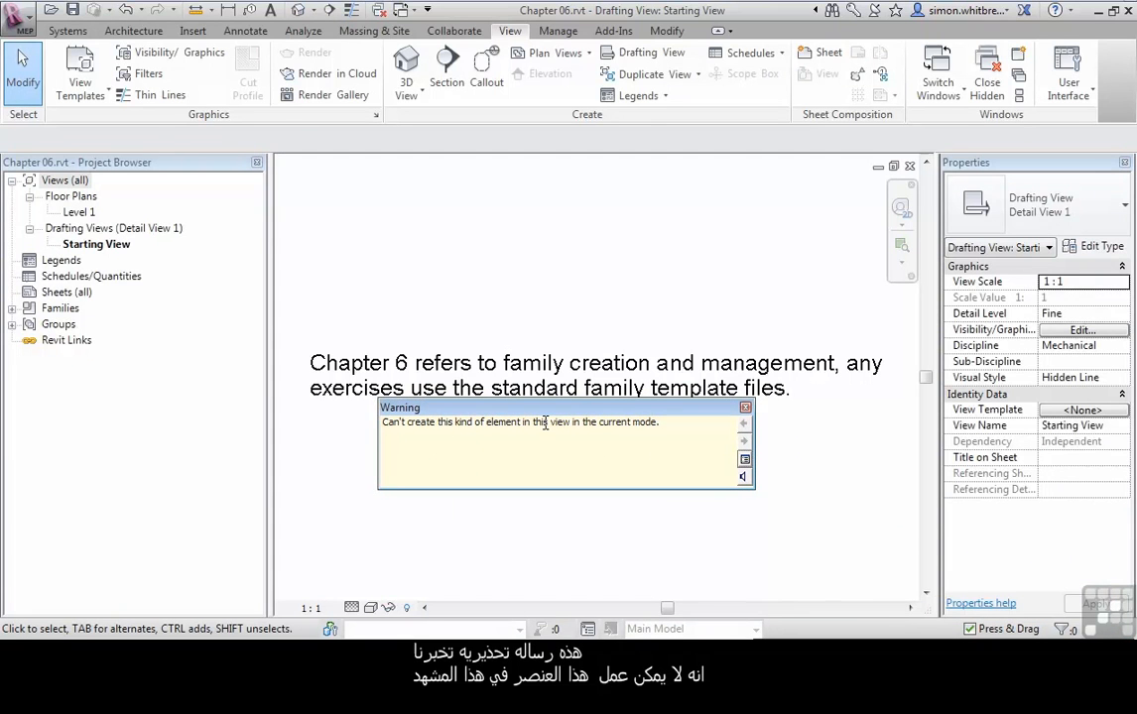
mouse_move(599, 431)
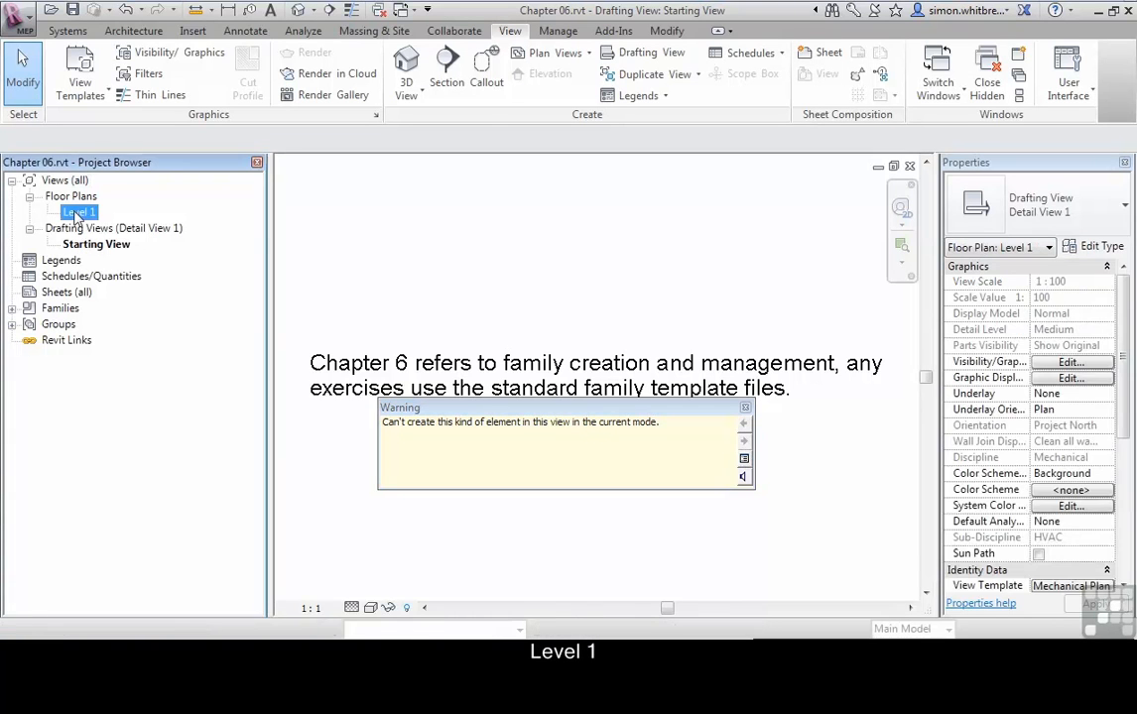
Open the Level 1 floor plan, dismiss the warning, and start air terminal placement
double_click(80, 212)
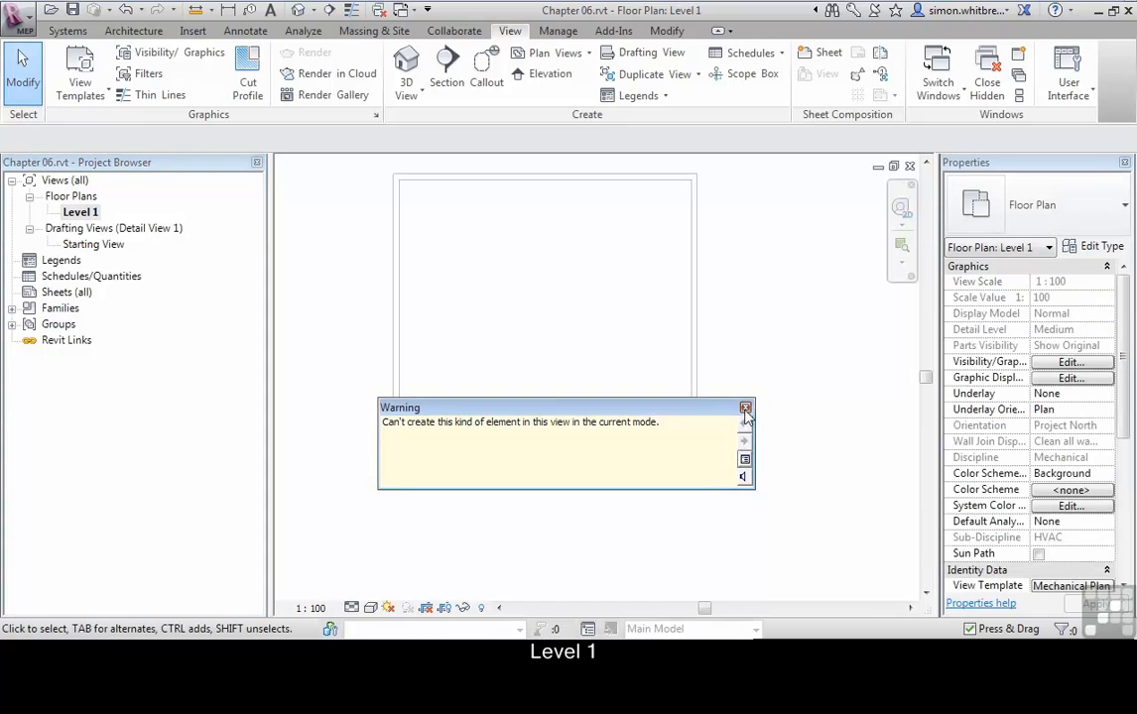
click(68, 31)
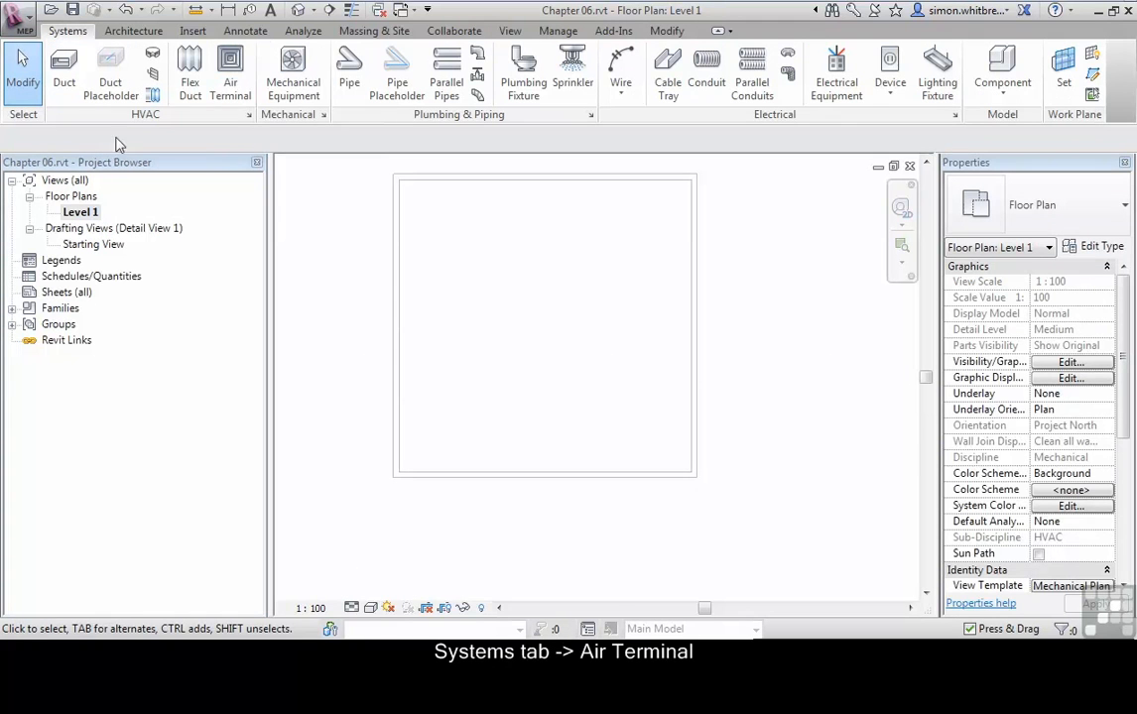
click(230, 74)
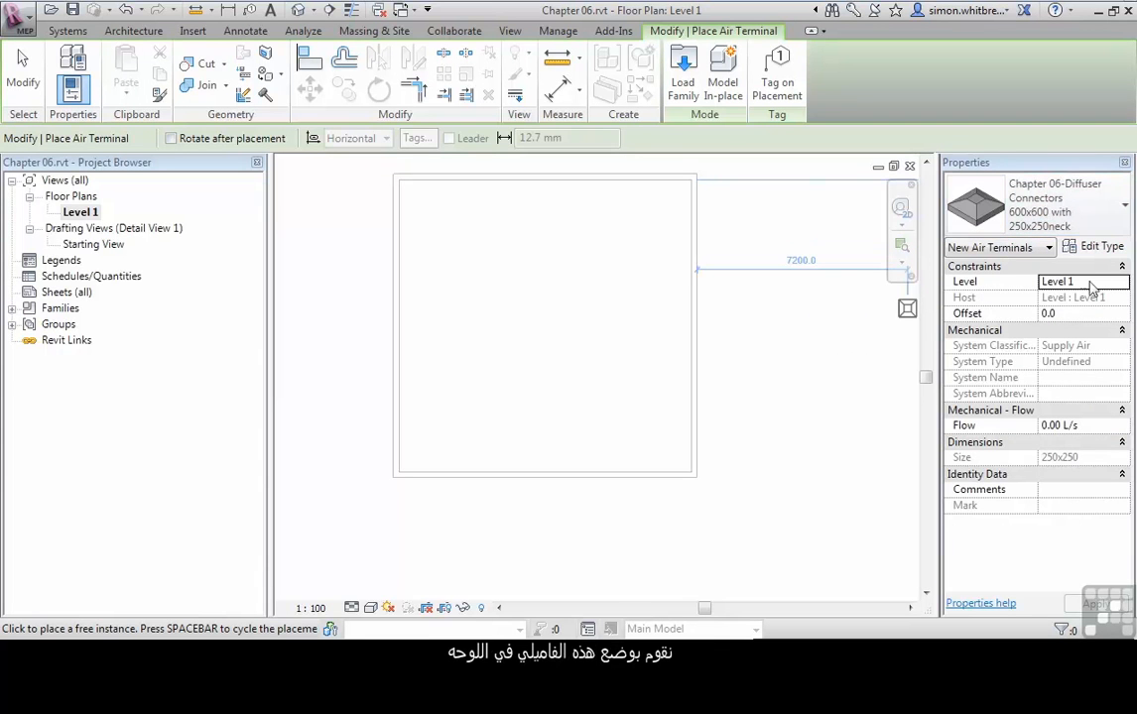
Set the placement Offset to 2400 and place diffusers on the Level 1 plan
click(1082, 313)
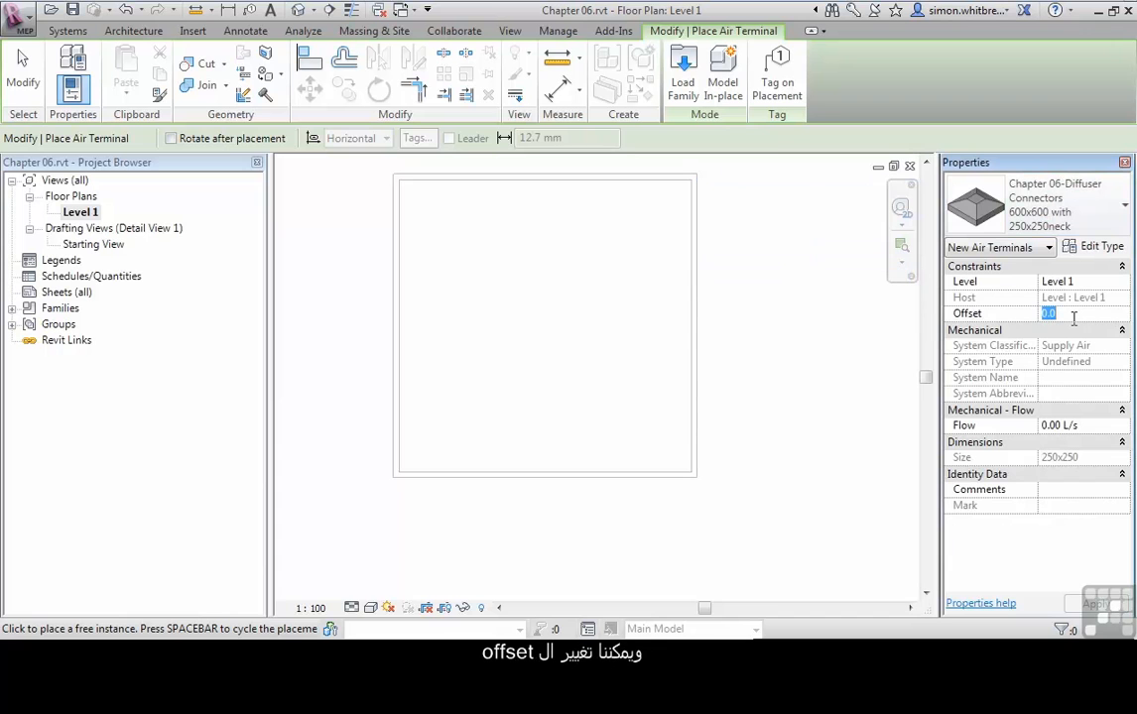
text(2400)
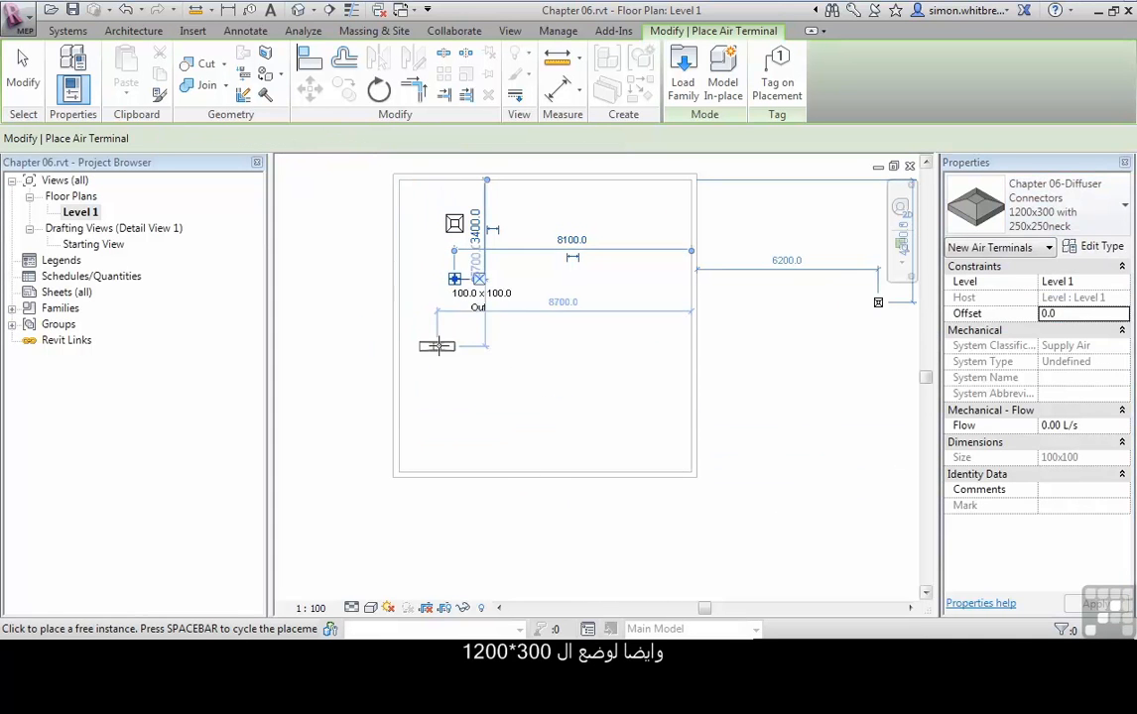
click(454, 447)
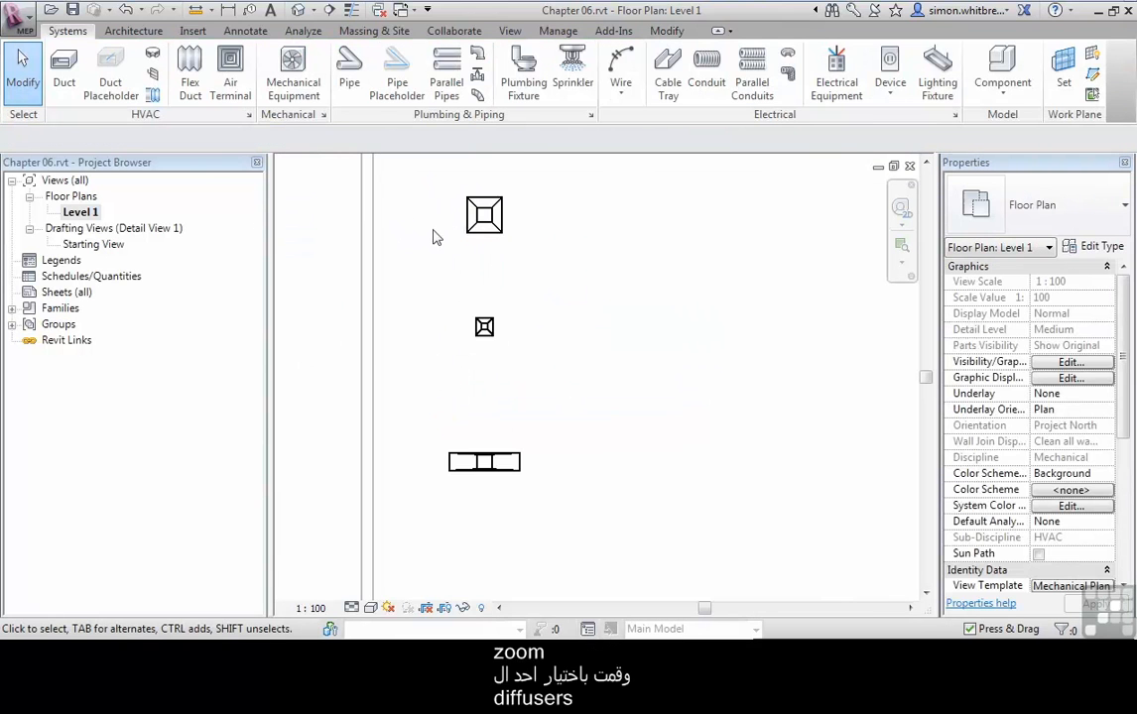
click(485, 216)
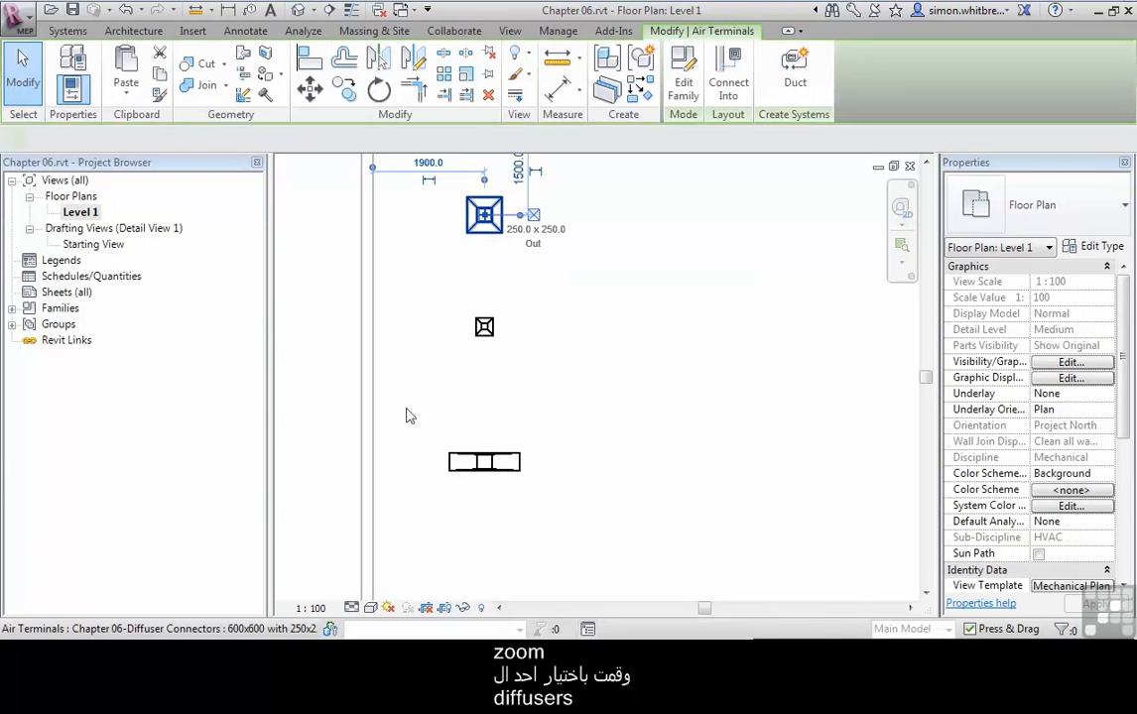
click(484, 215)
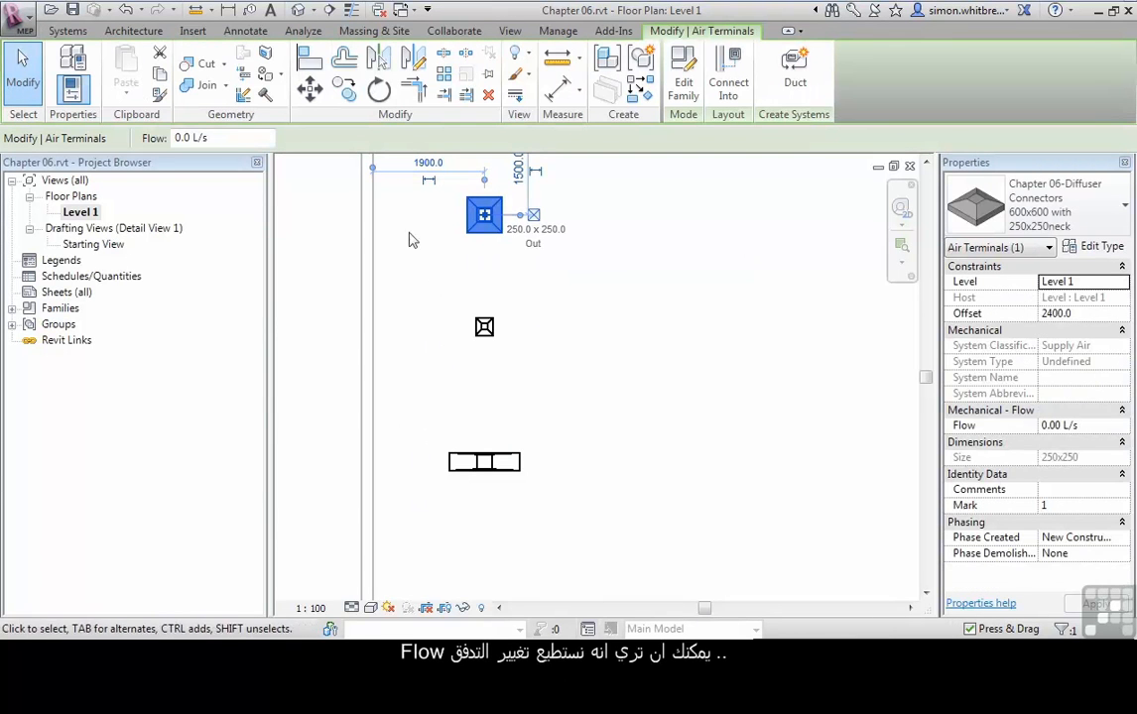
click(213, 137)
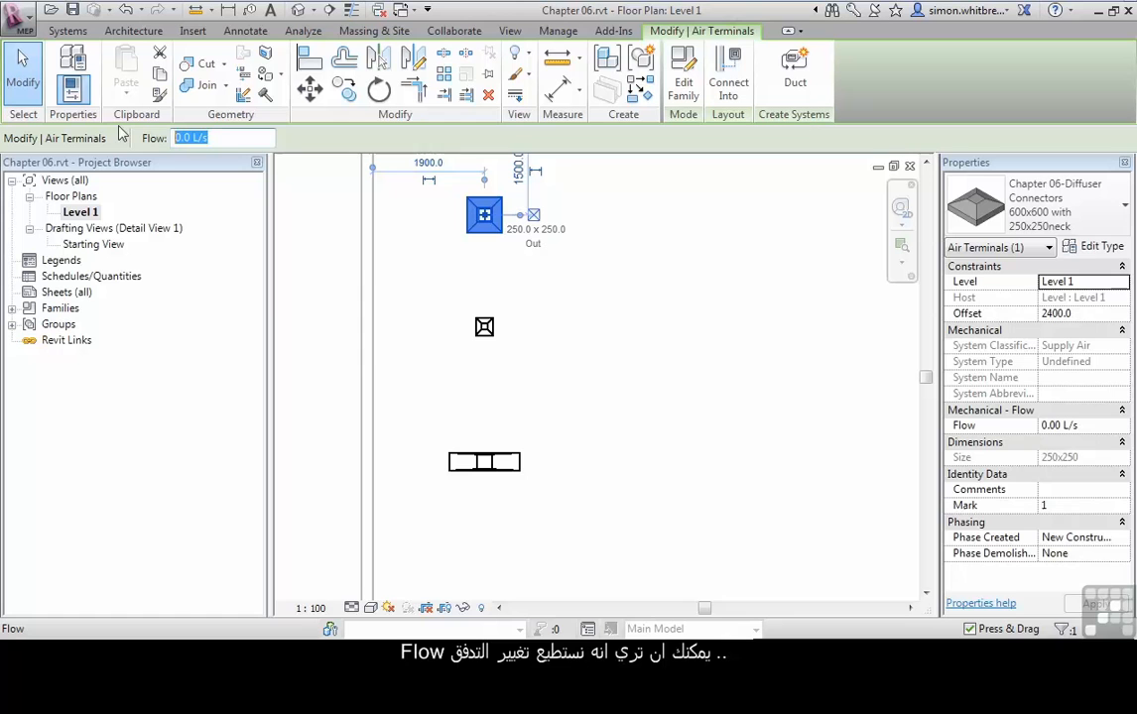